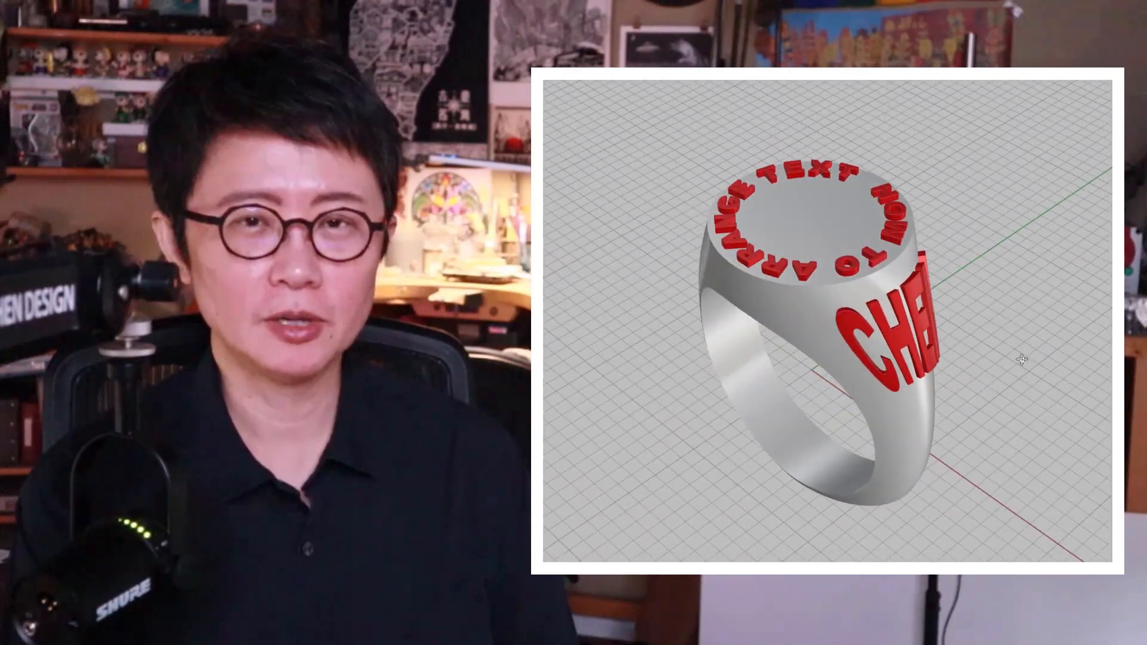
# Orbit the Perspective view to show the finished signet ring with its raised lettering.
pyautogui.moveTo(804, 330); pyautogui.dragTo(768, 403)
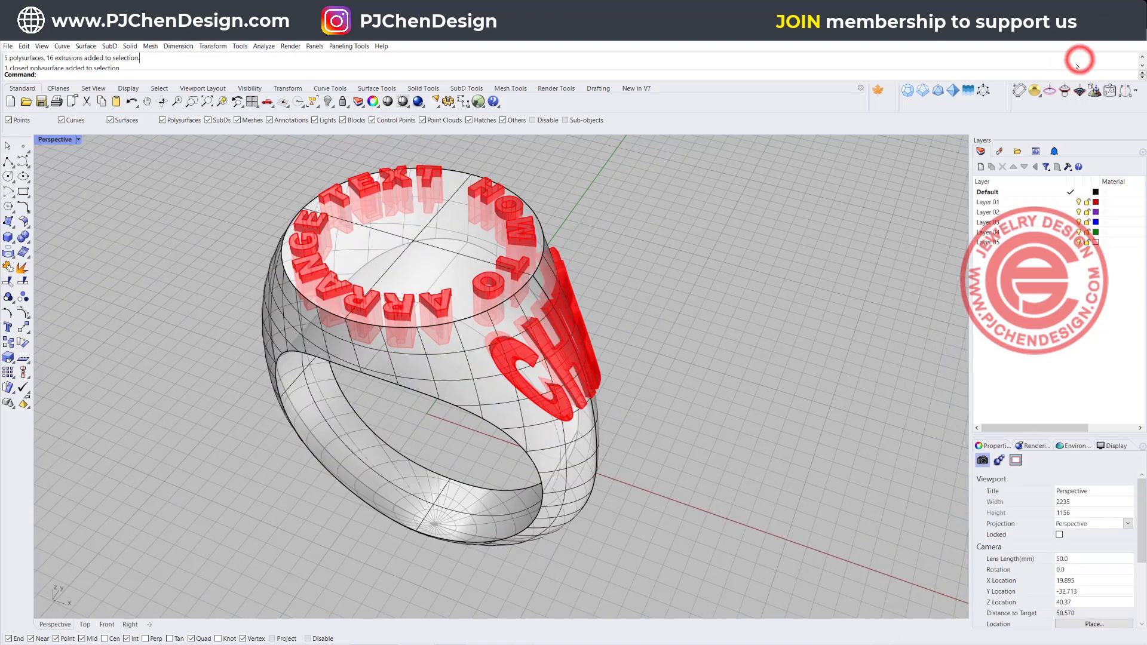
pyautogui.click(836, 275)
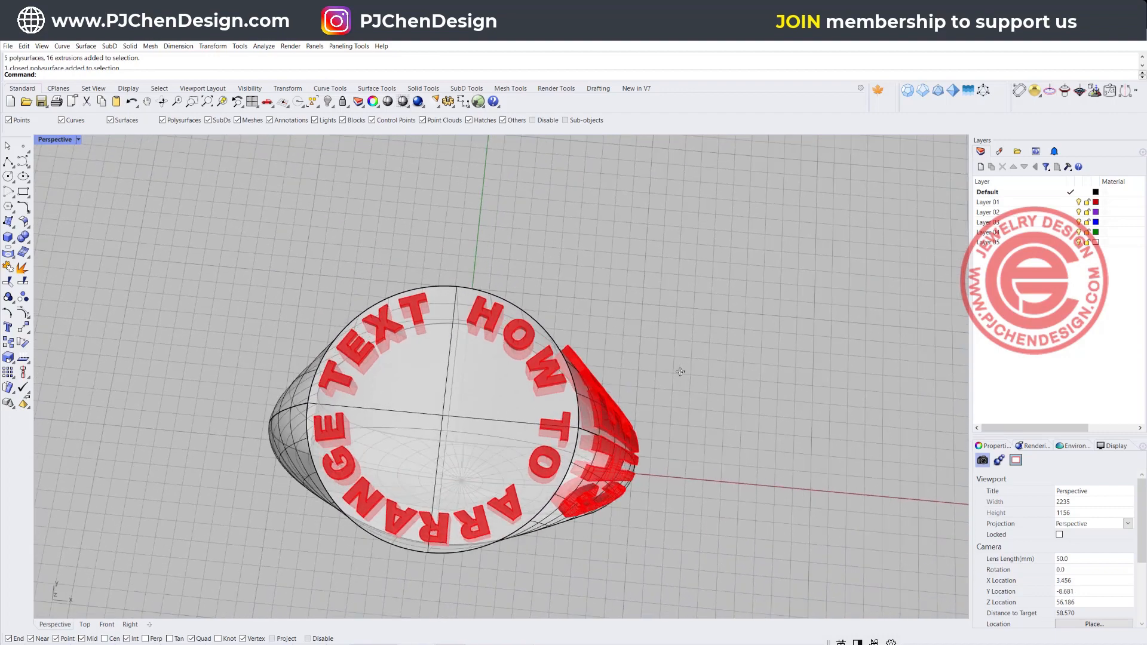
pyautogui.moveTo(680, 370); pyautogui.dragTo(461, 312)
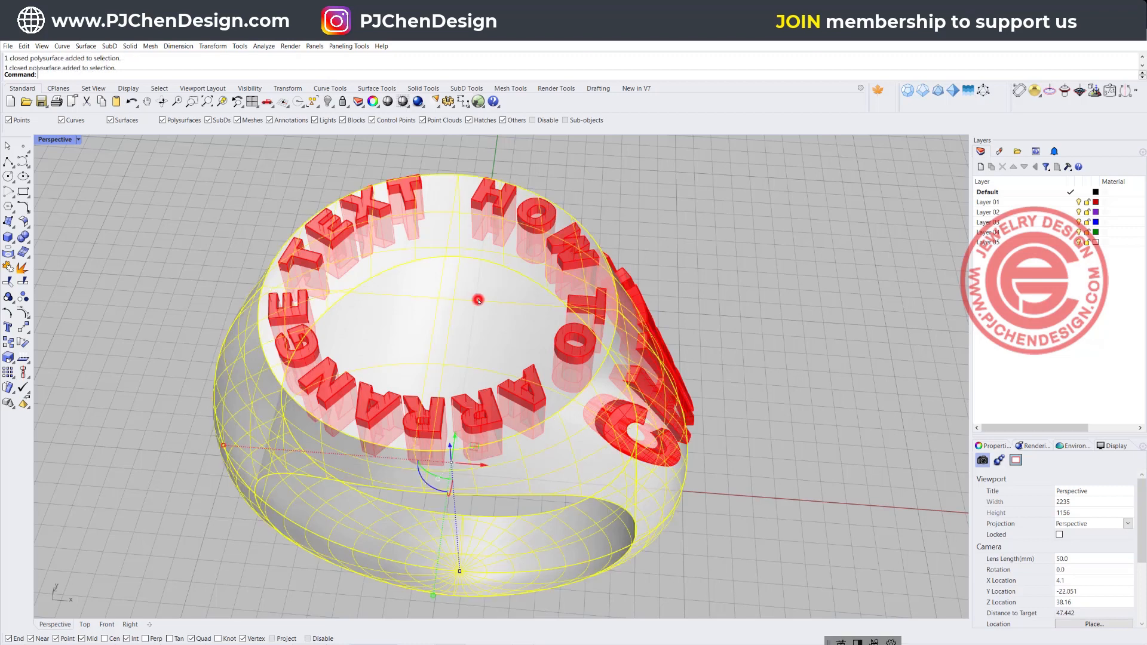
pyautogui.click(706, 352)
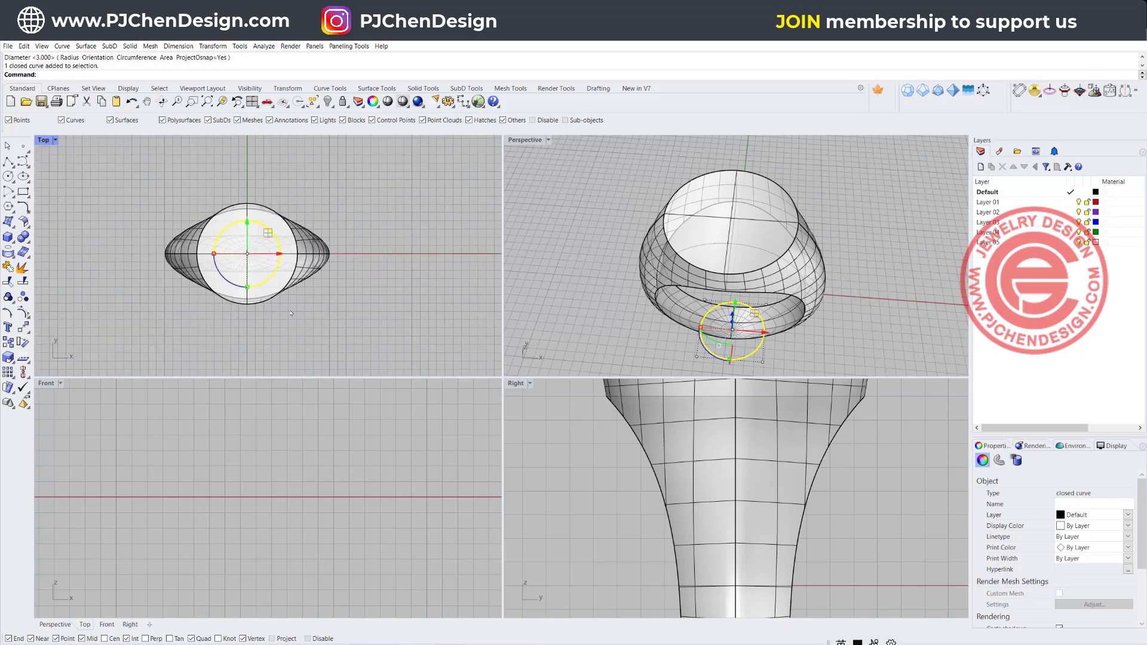
# Select the newly drawn circle in the Top view so it can be raised onto the ring.
pyautogui.click(46, 384)
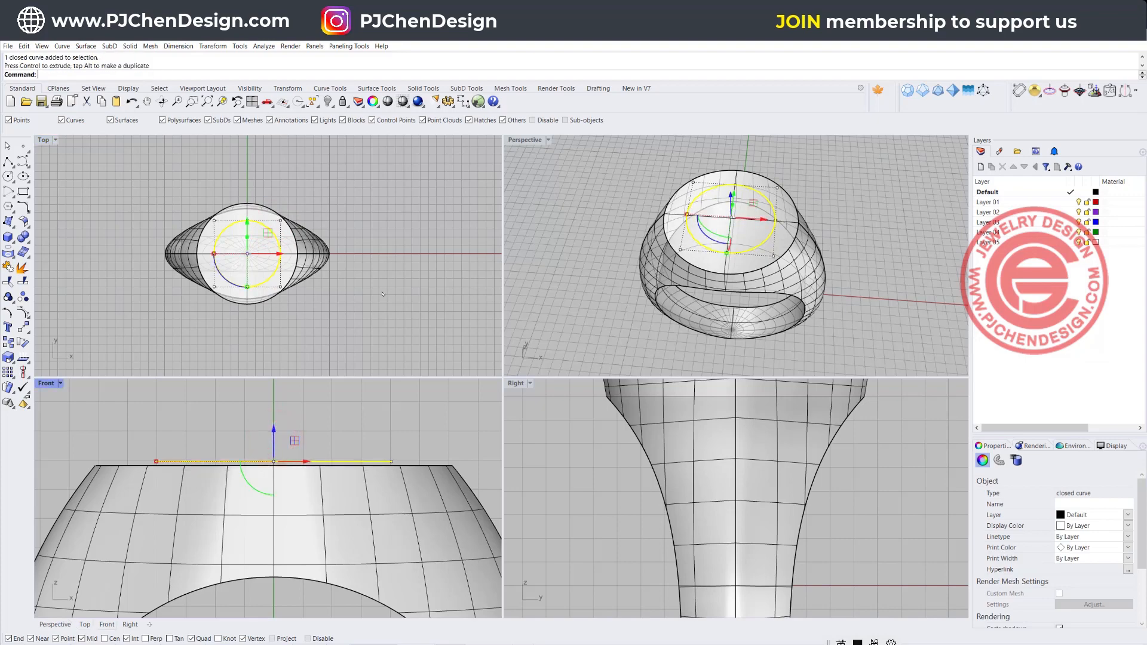
# Start the Line command for a straight text baseline and maximize the Top viewport.
pyautogui.write('le')
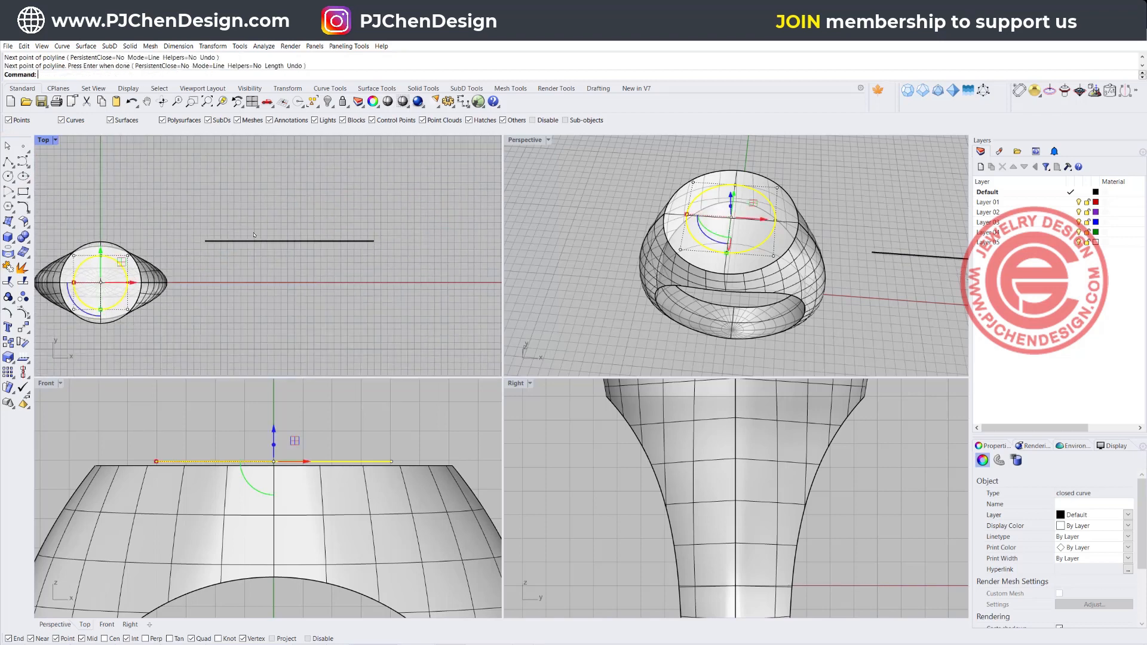
pyautogui.doubleClick(44, 140)
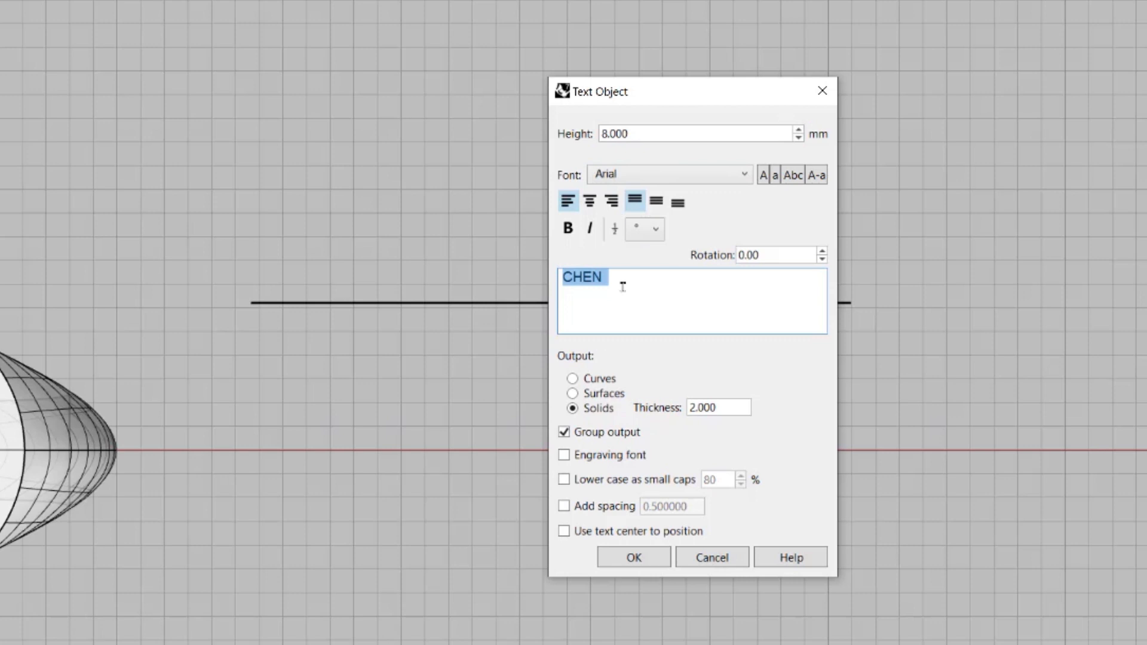
# Replace the CHEN text with a first 'Text Arrangement her' attempt, then clear it.
pyautogui.click(743, 174)
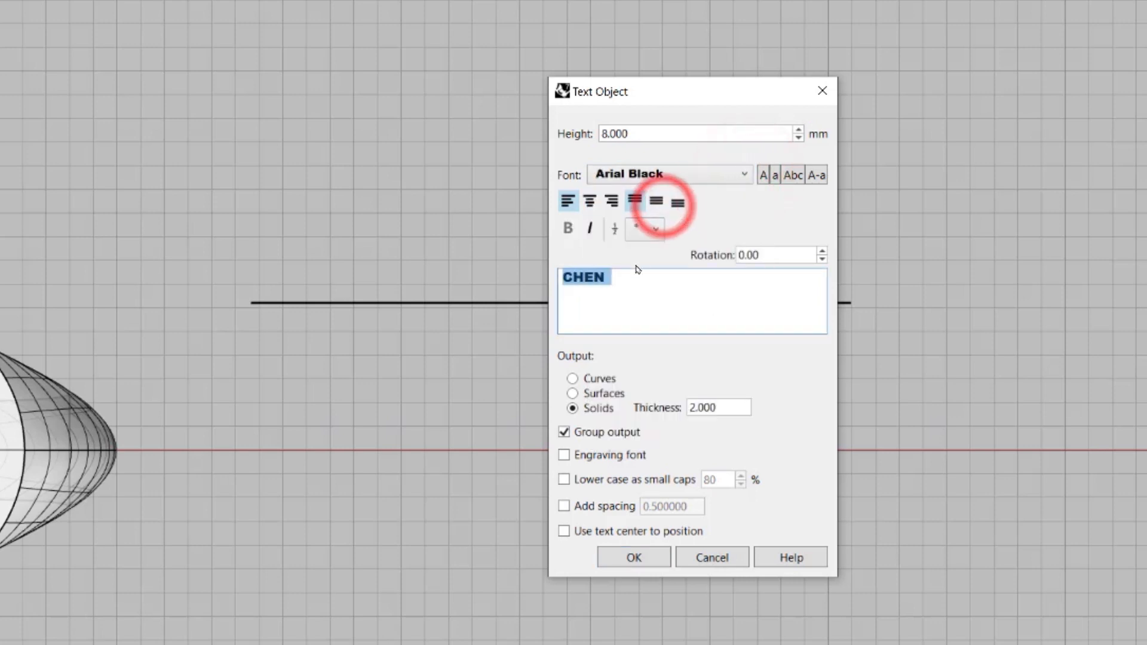
pyautogui.click(635, 201)
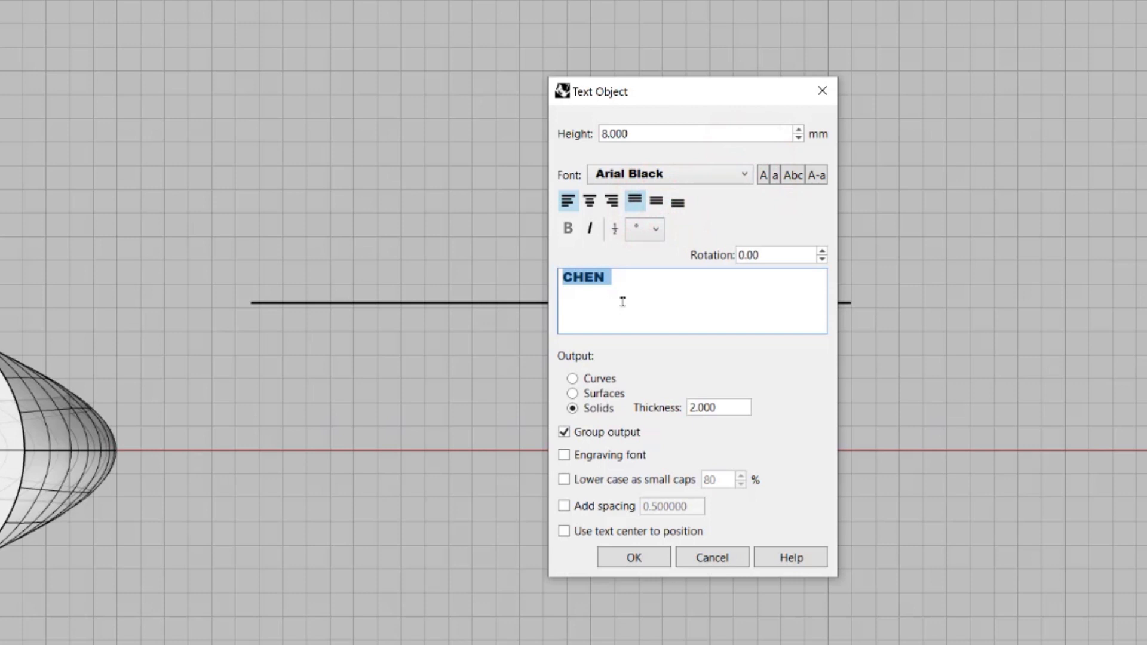
pyautogui.write('Text')
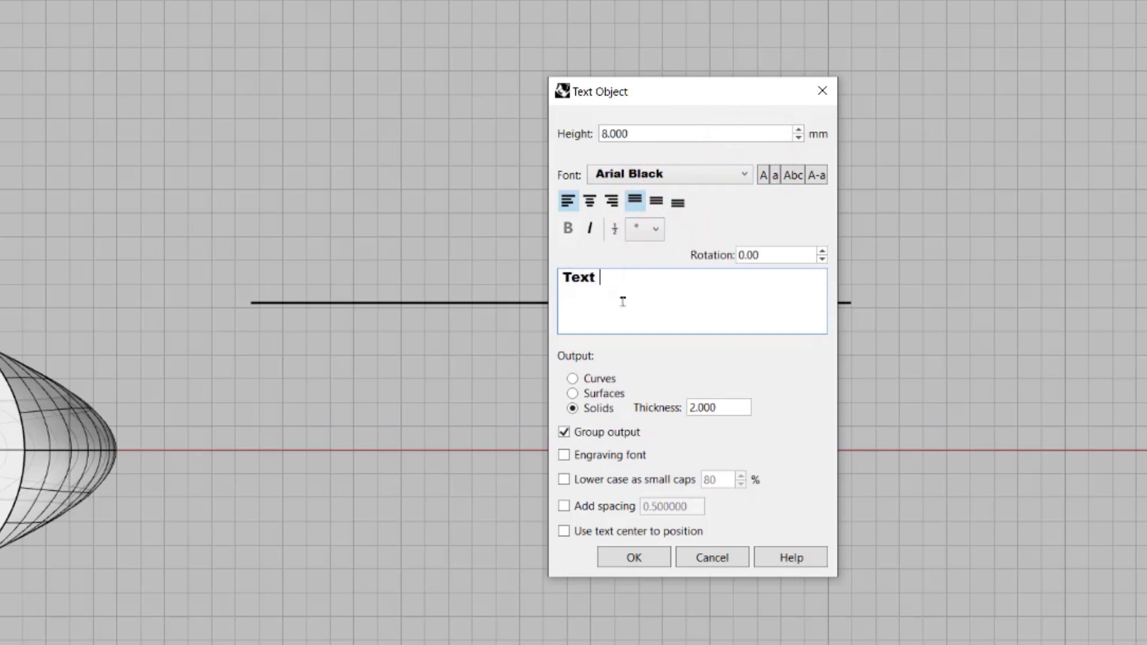
pyautogui.write('Arr')
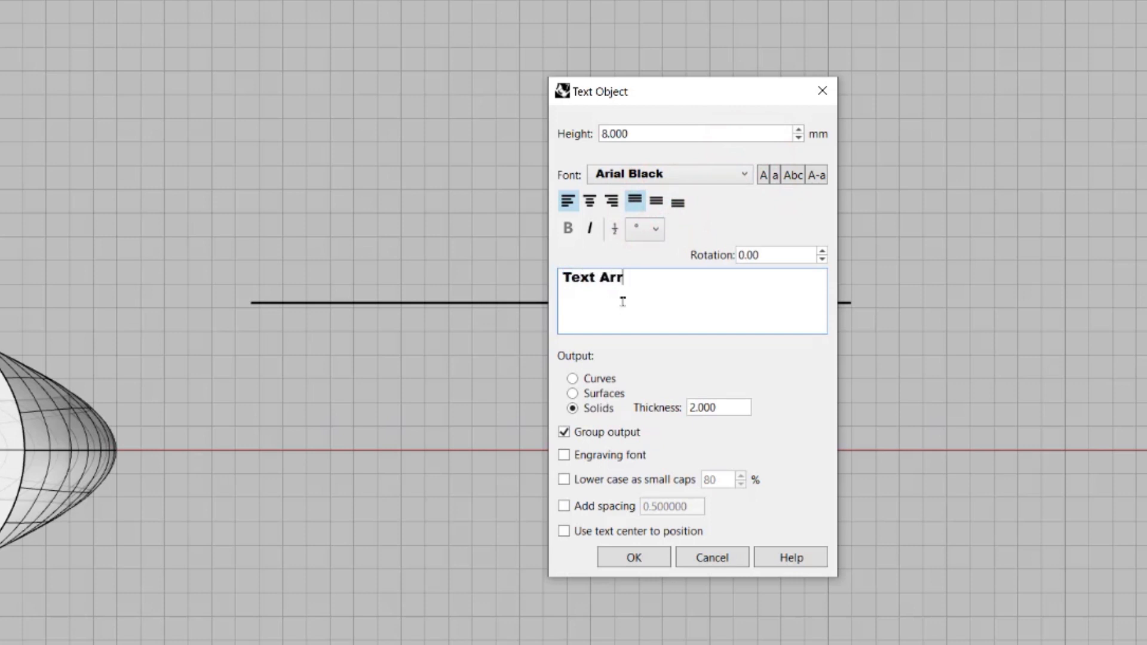
pyautogui.write('angement')
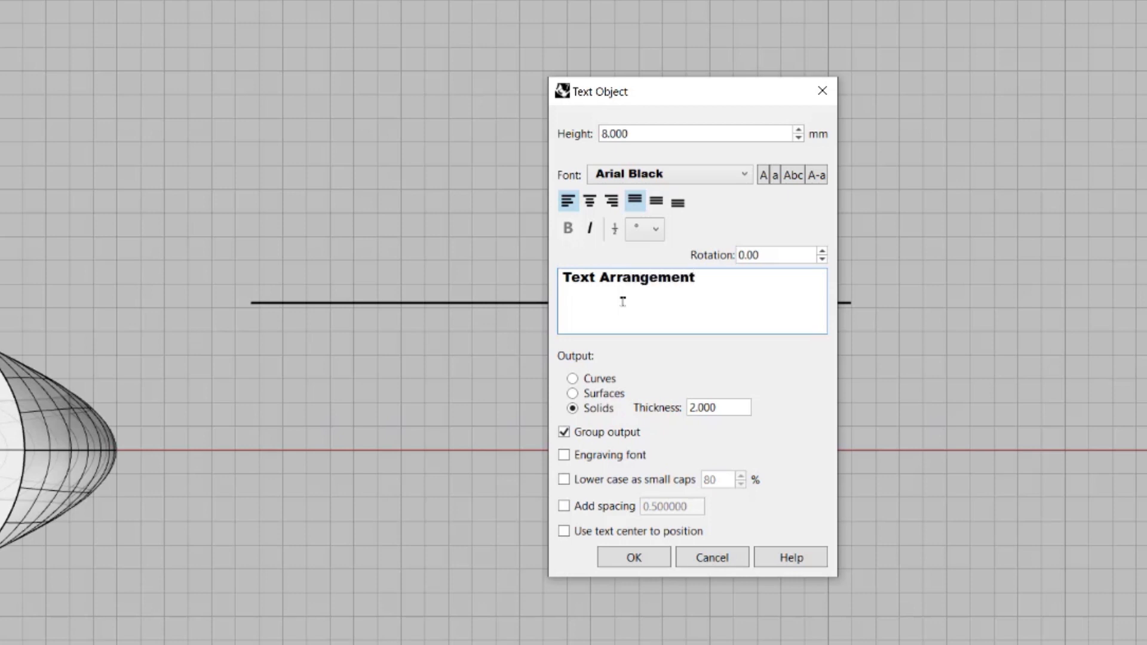
pyautogui.write('her')
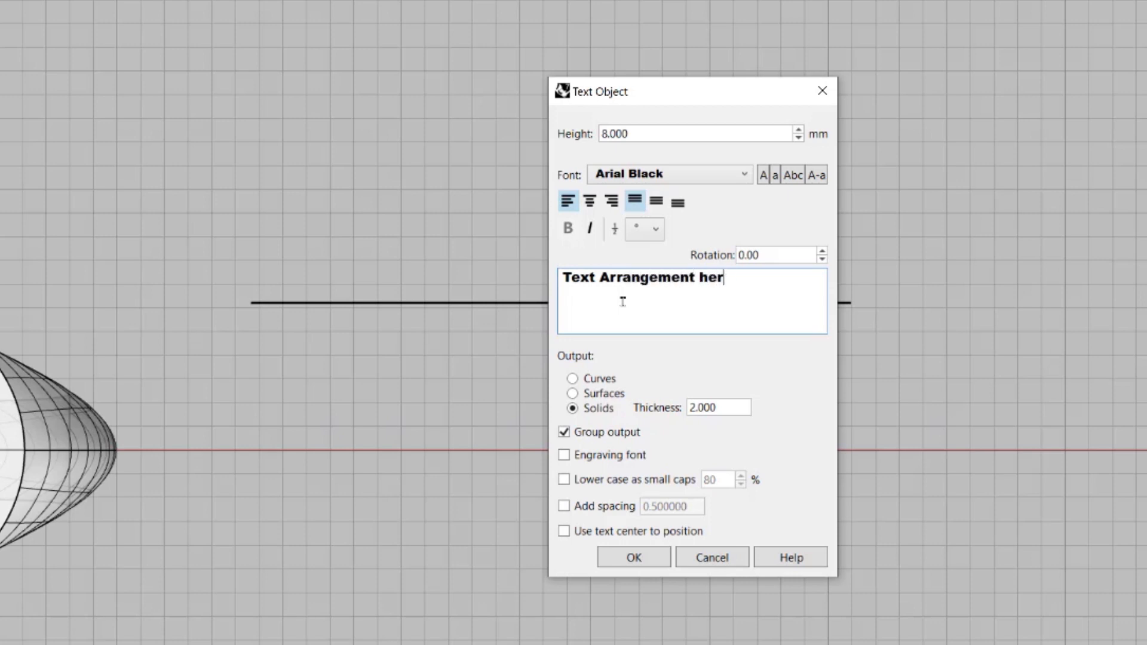
pyautogui.press('Backspace')
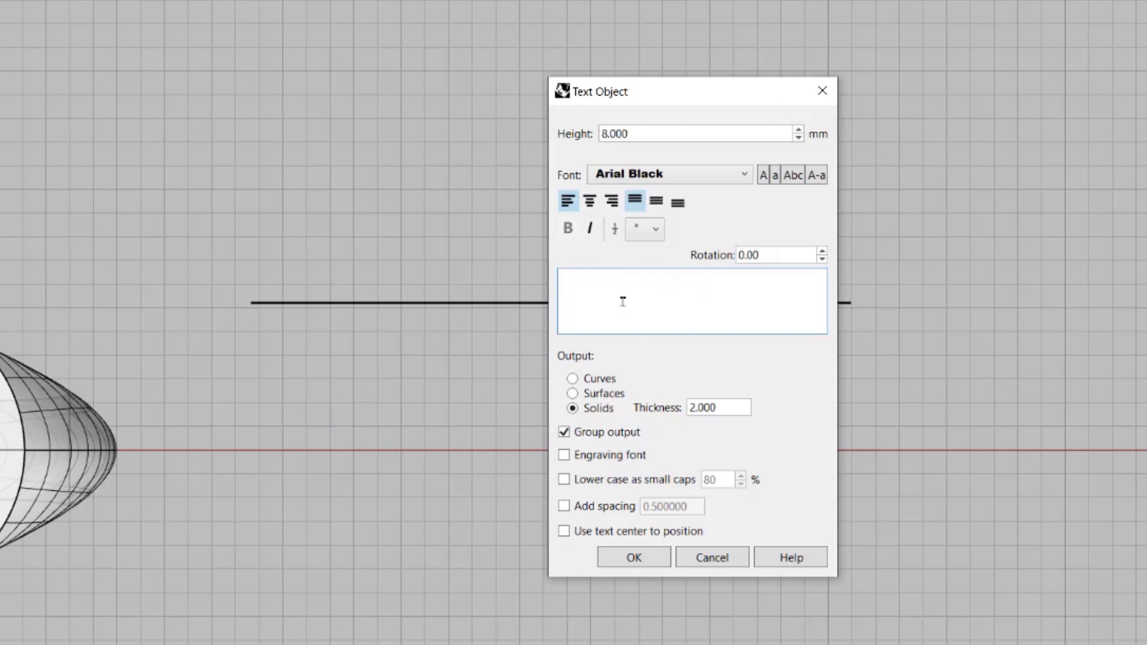
# Enter TEXT ARRANGEMENT HERE in capitals and commit the 1 mm thickness.
pyautogui.write('T')
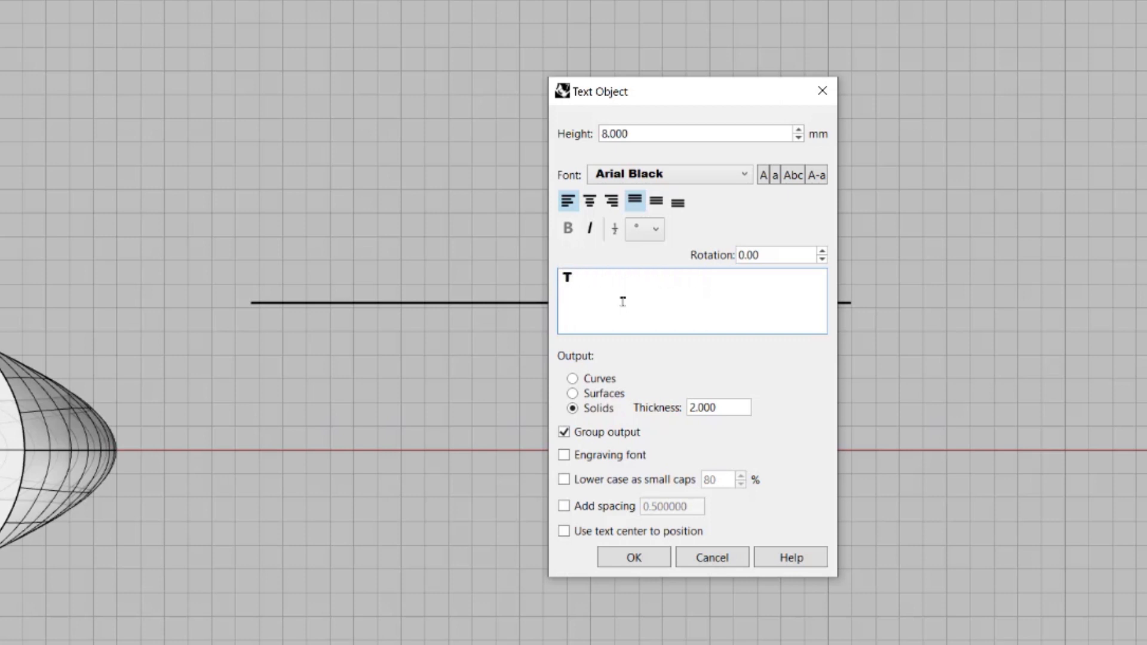
pyautogui.write('EXT ARRANGE')
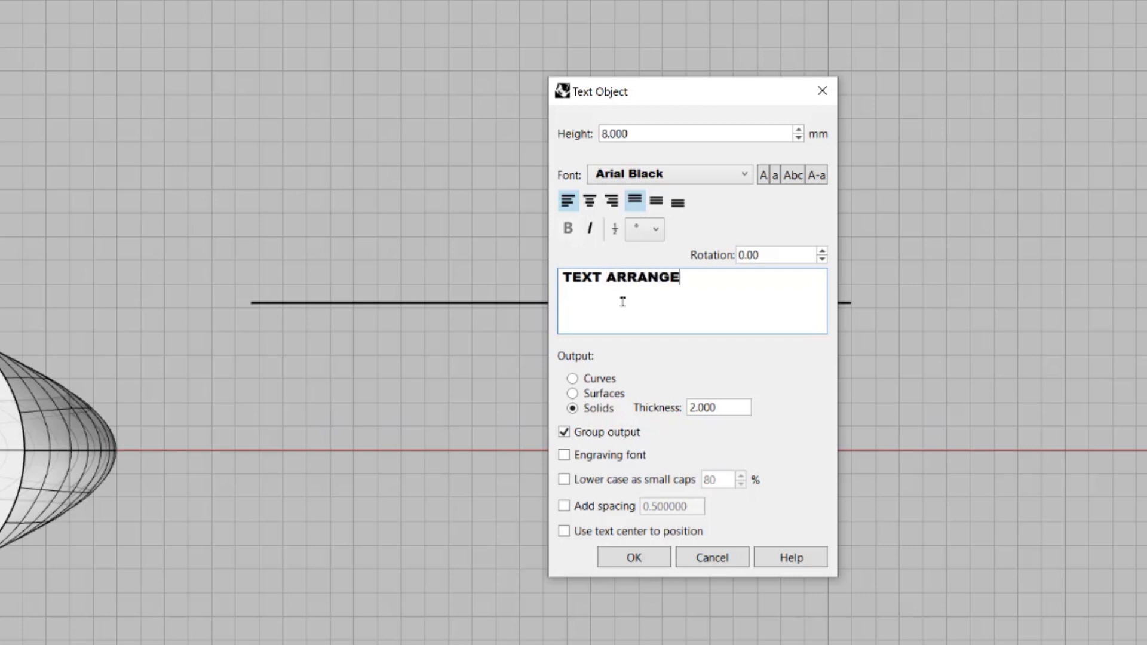
pyautogui.write('MENT')
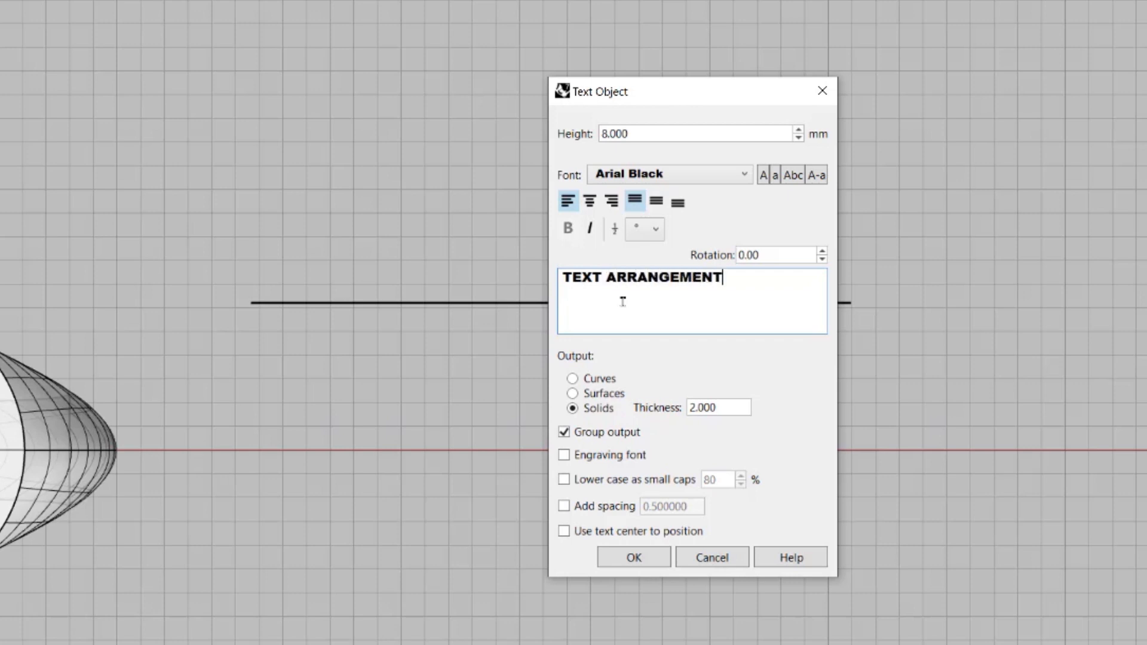
pyautogui.write('HER')
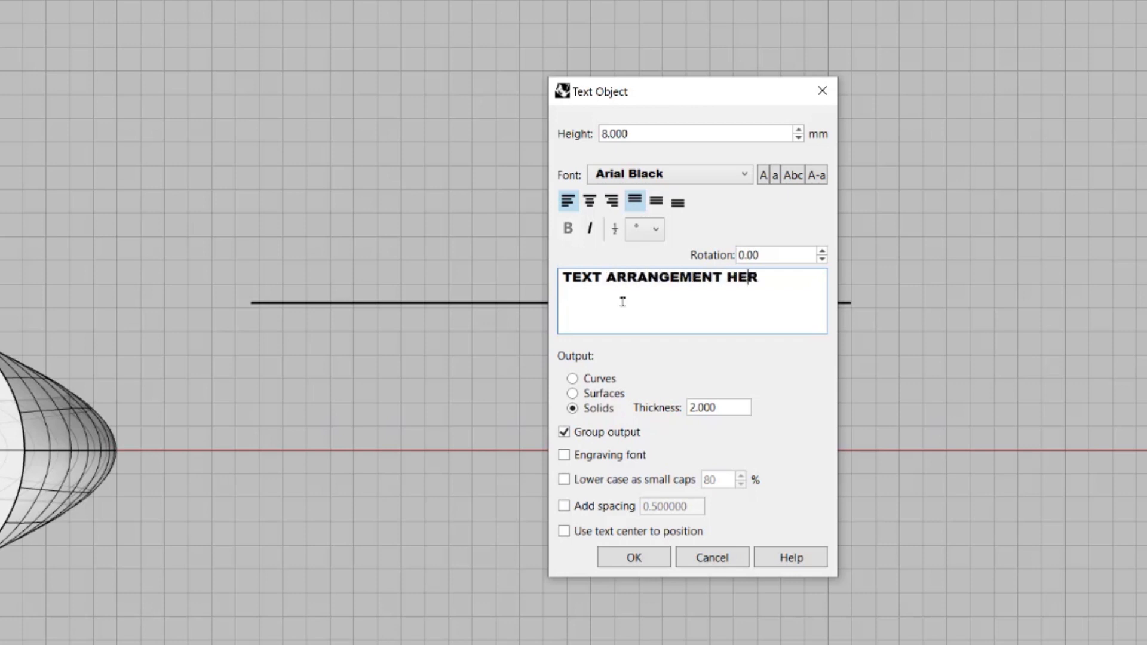
pyautogui.write('E')
pyautogui.click(718, 408)
pyautogui.write('1')
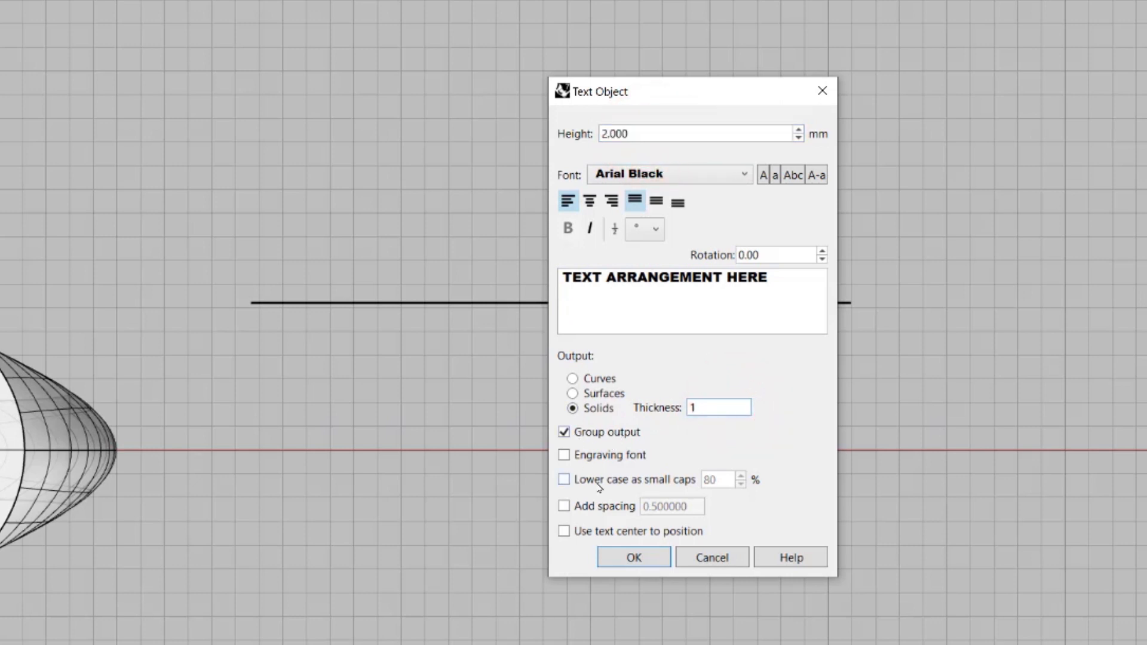
pyautogui.click(634, 548)
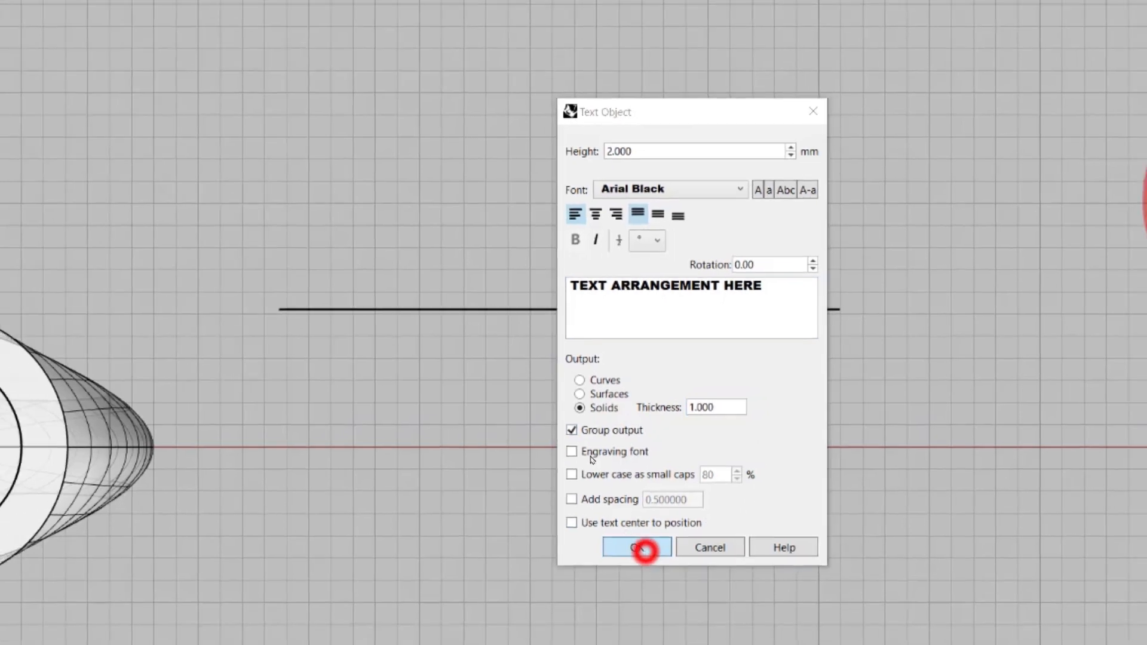
# Create the TEXT ARRANGEMENT HERE solids on the line and start the Flow along curve tool.
pyautogui.click(635, 547)
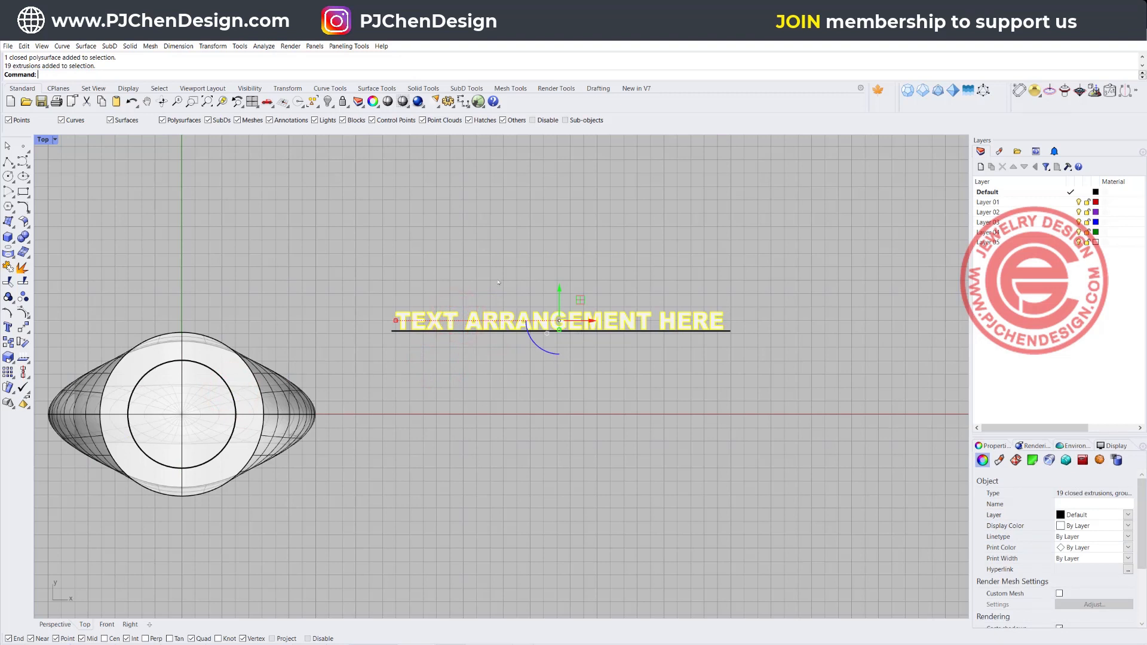
pyautogui.click(18, 291)
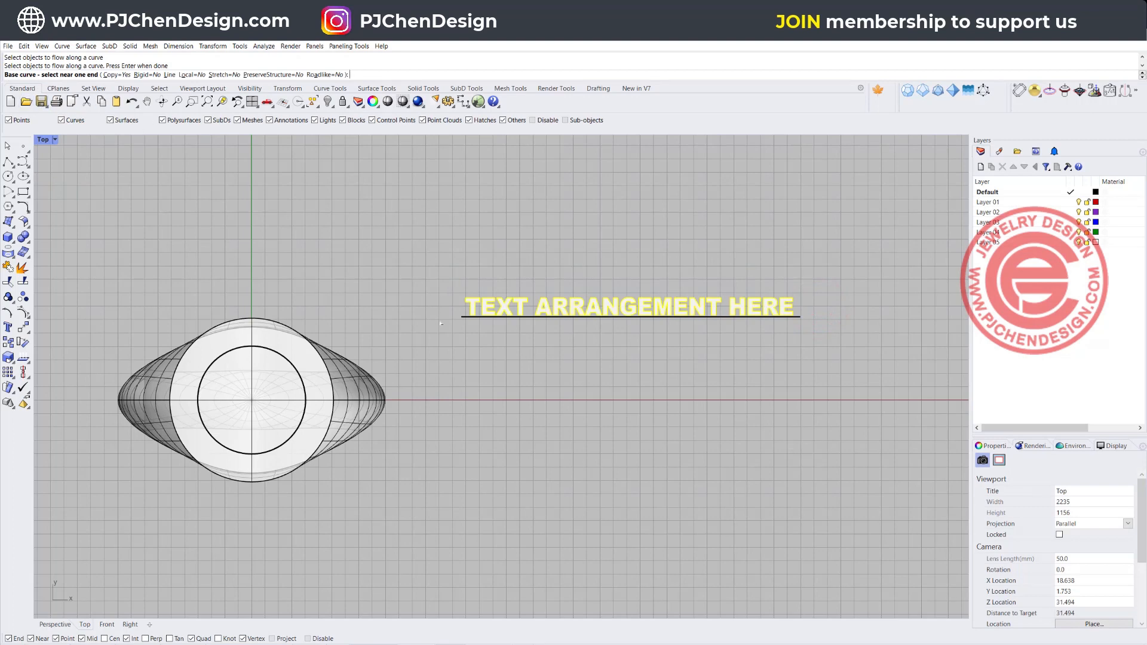
# Pick the straight line as base curve to flow the text onto the circle, then undo the result.
pyautogui.click(465, 315)
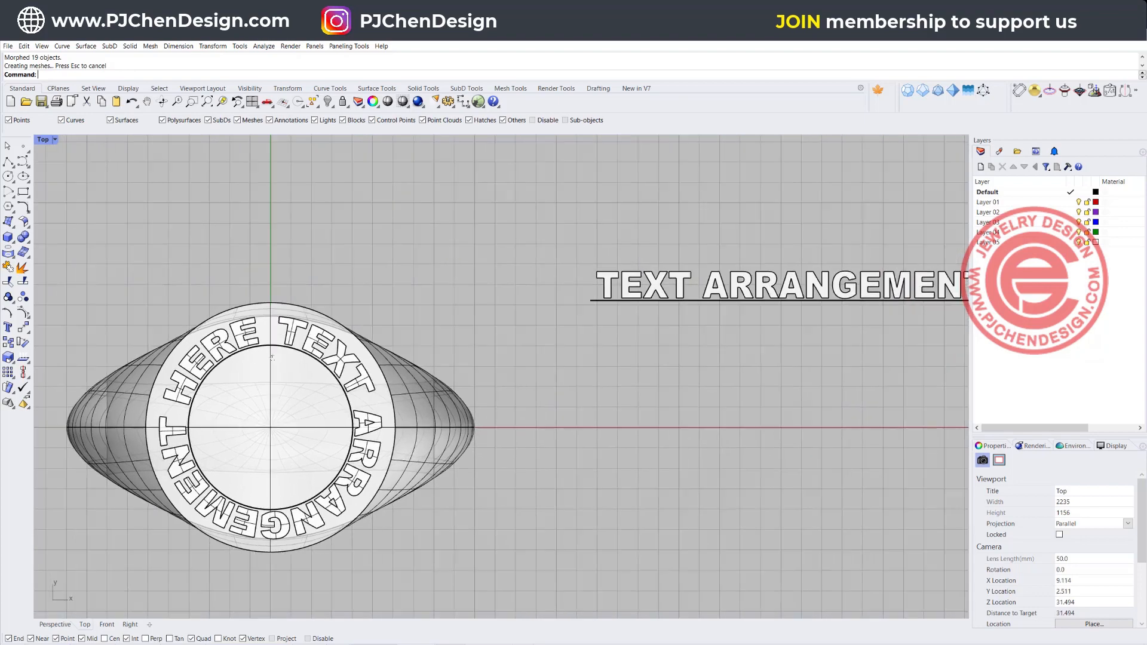
pyautogui.press('ctrl+z')
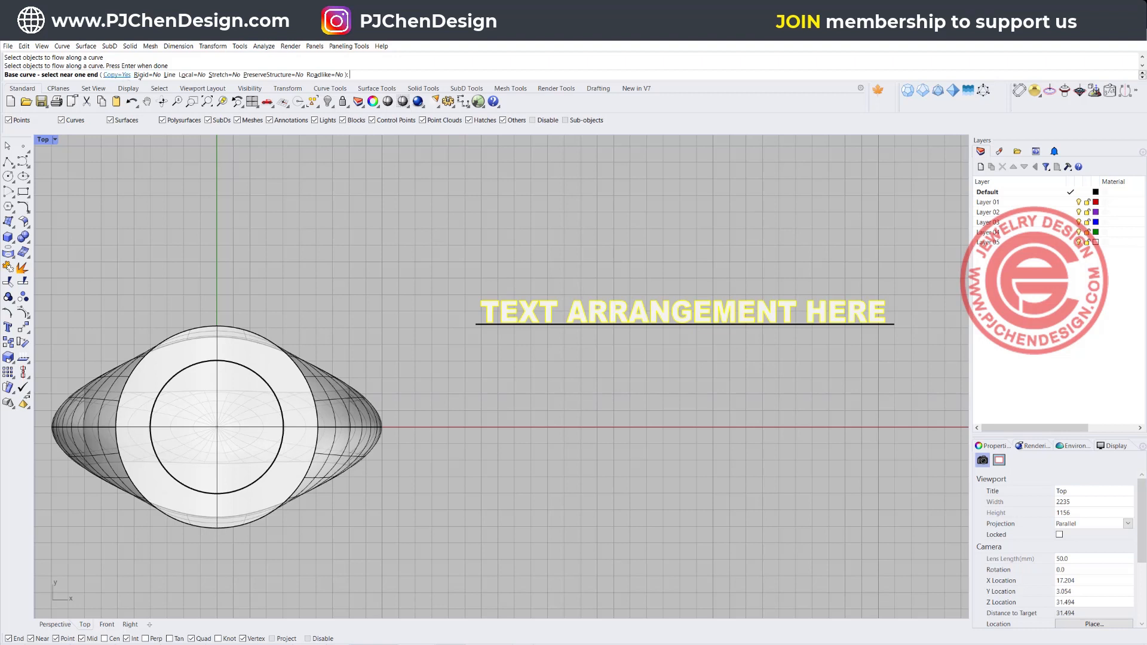
# Choose the base curve for Flow again and pan the Top view to frame ring and text.
pyautogui.click(117, 74)
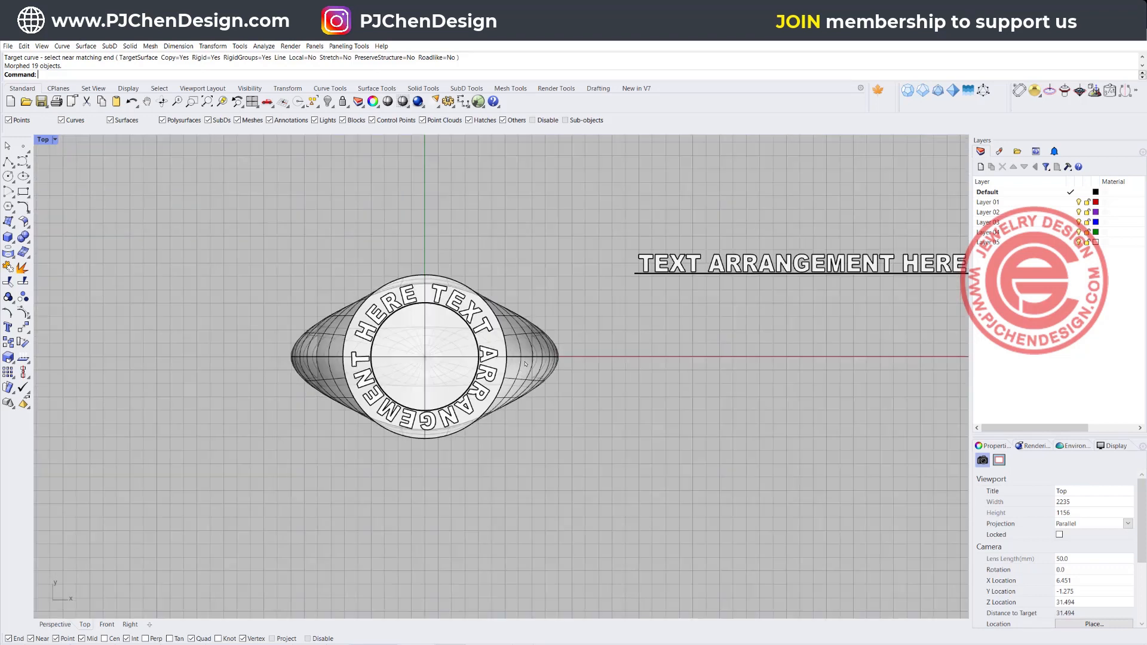
pyautogui.moveTo(659, 359); pyautogui.dragTo(512, 384)
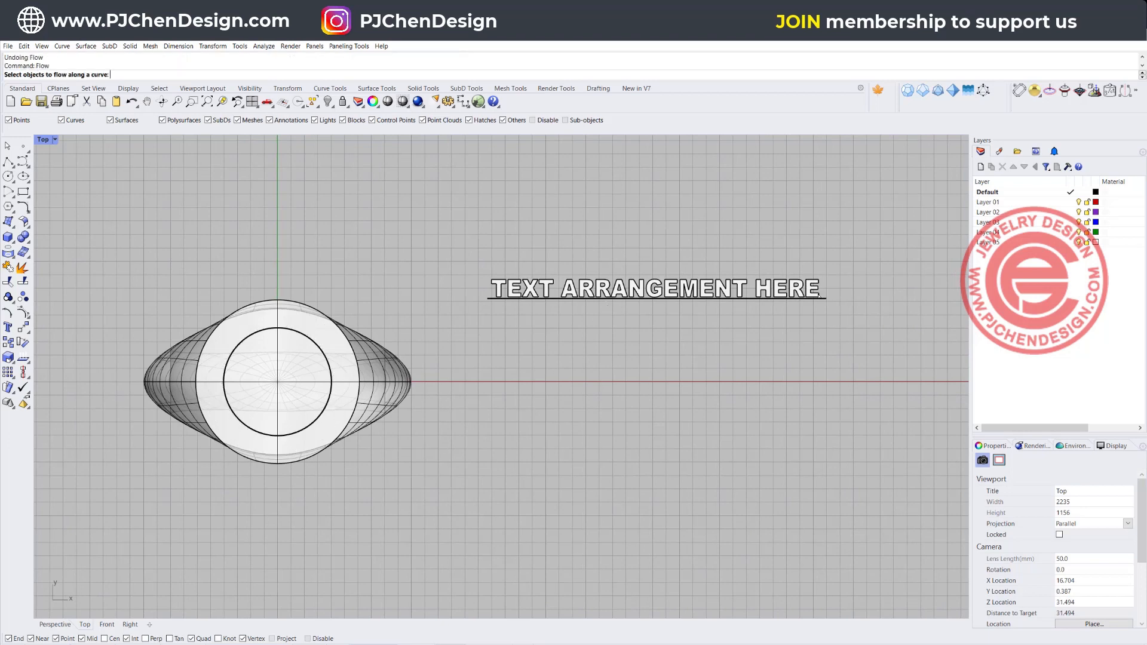
pyautogui.moveTo(840, 286)
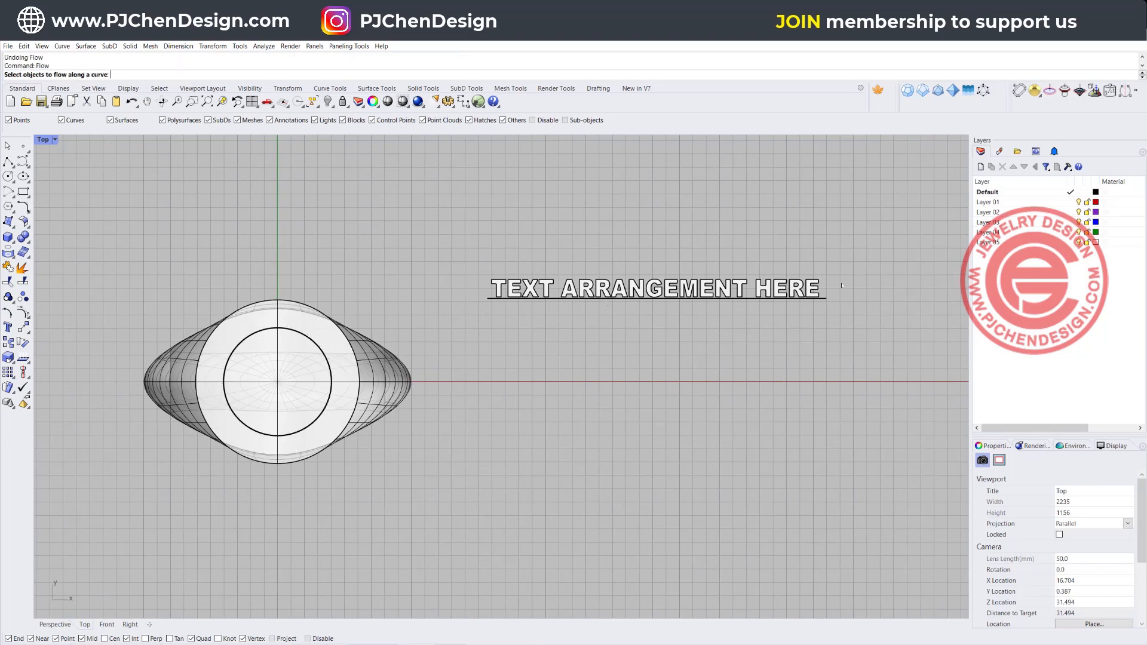
# Select the straight lettering for Flow and pick its baseline near the left end as base curve.
pyautogui.click(655, 287)
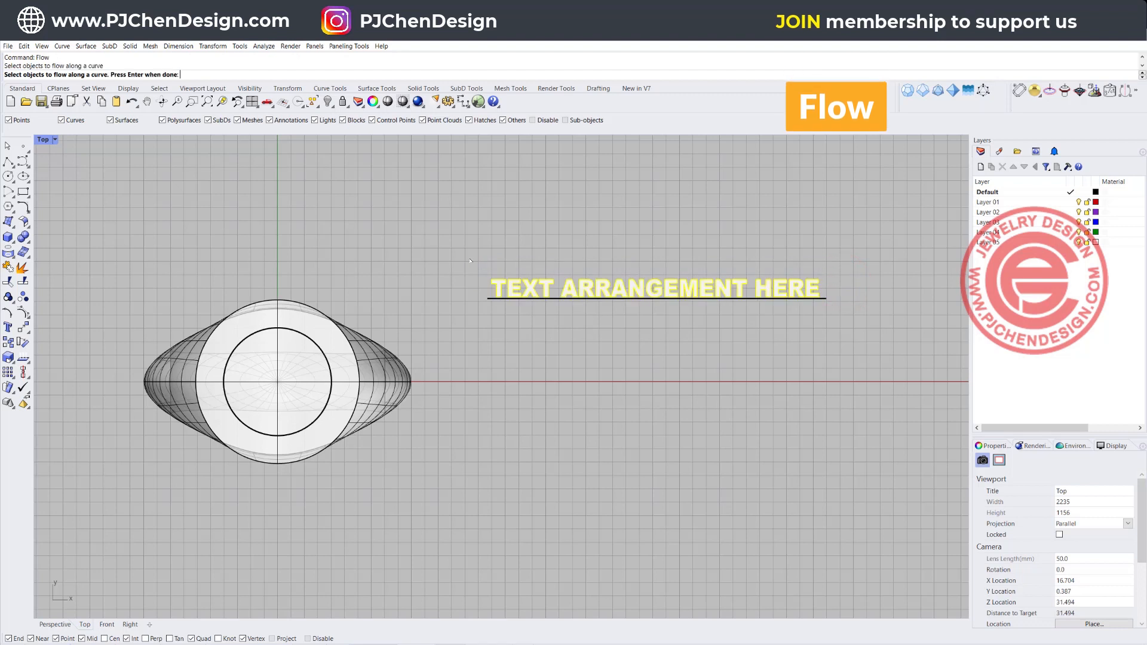
pyautogui.press('Enter')
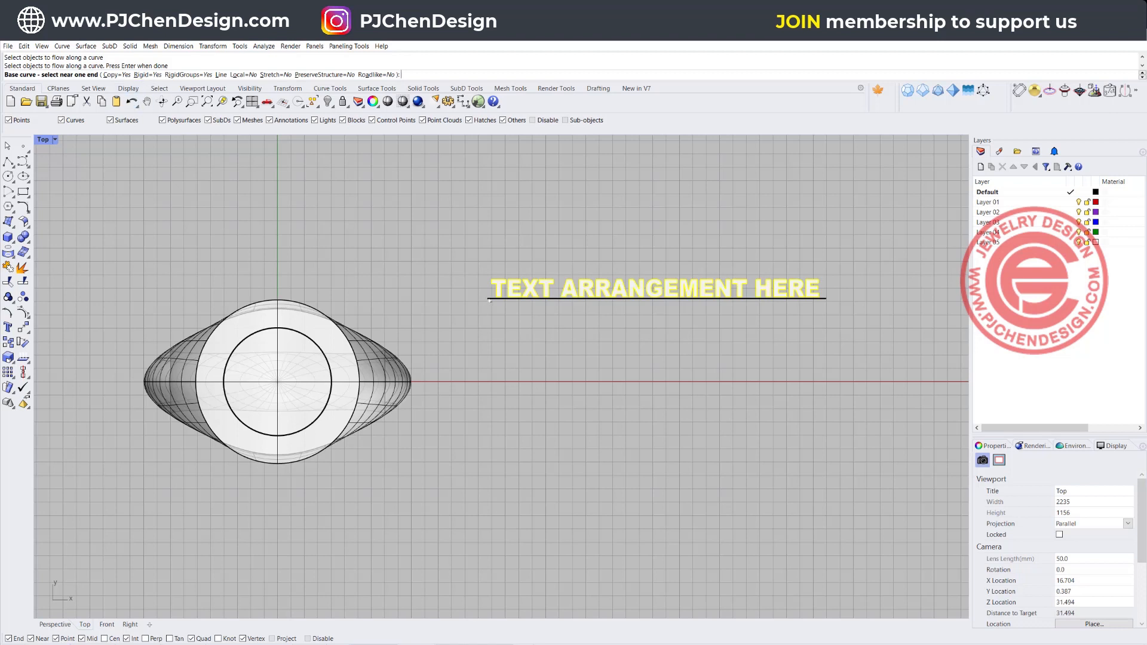
pyautogui.click(278, 330)
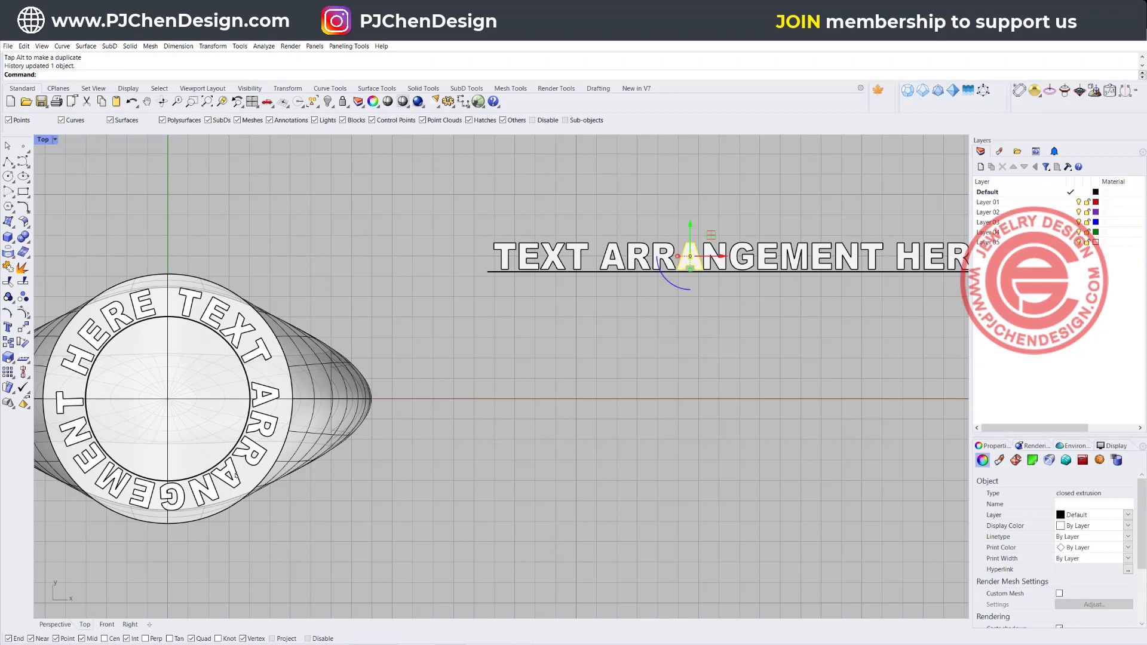
# Select a single source letter to nudge it, then select the lettering wrapped around the ring top.
pyautogui.click(720, 263)
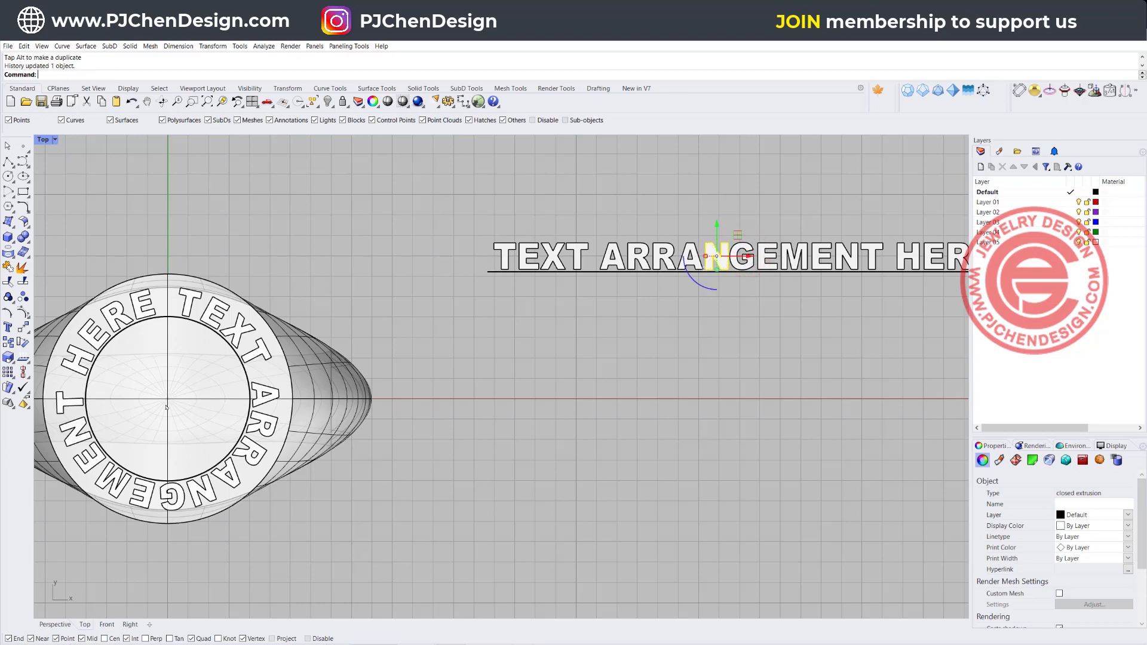
pyautogui.scroll(-3)
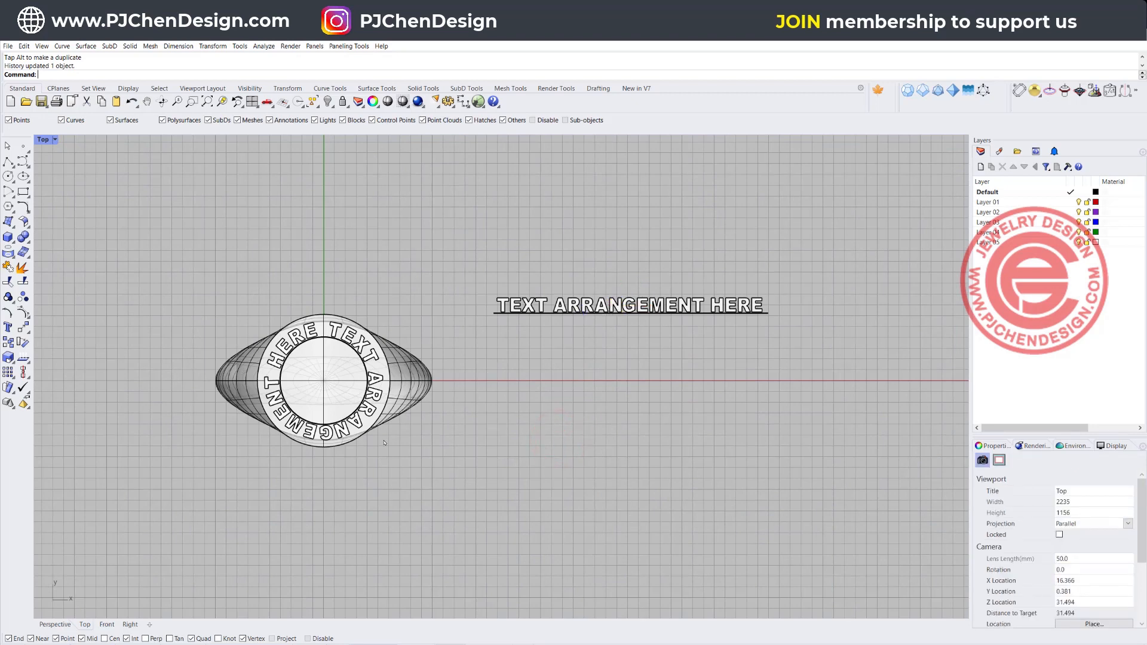
pyautogui.click(43, 139)
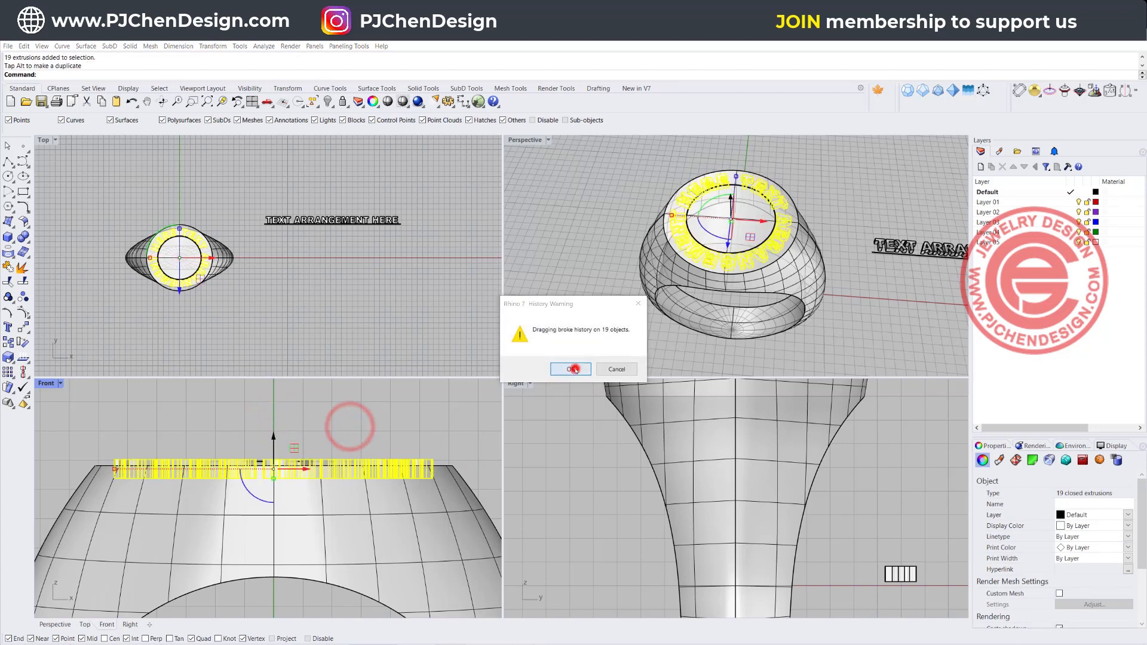
# Accept the History Warning breaking the link and switch the view to Ghosted display.
pyautogui.click(570, 369)
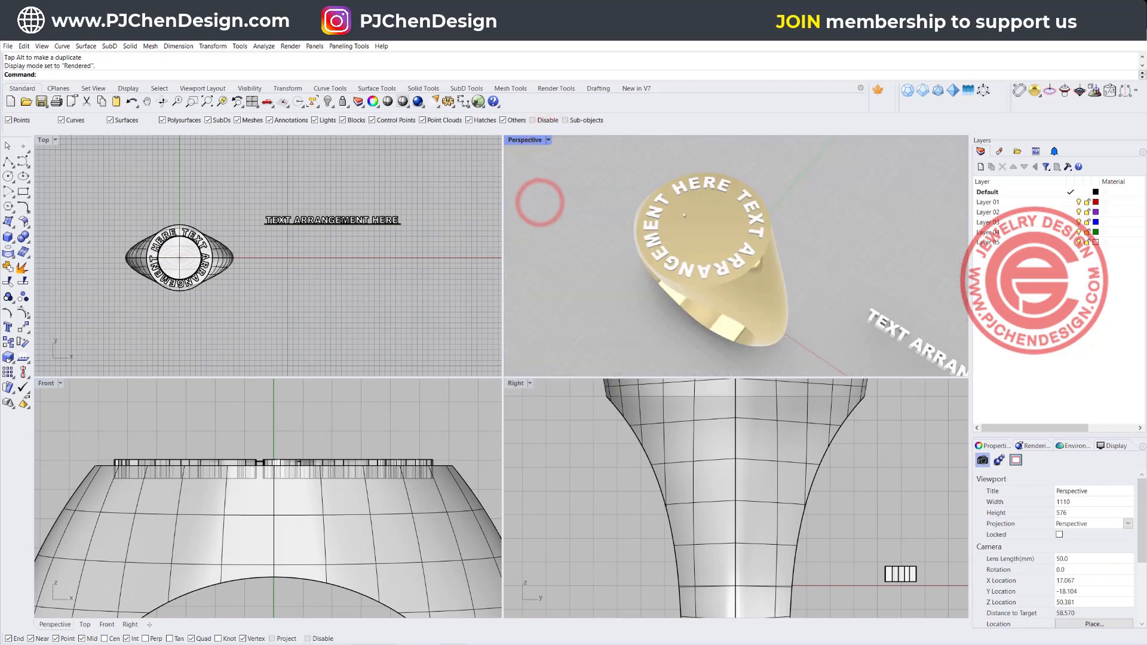
pyautogui.click(548, 140)
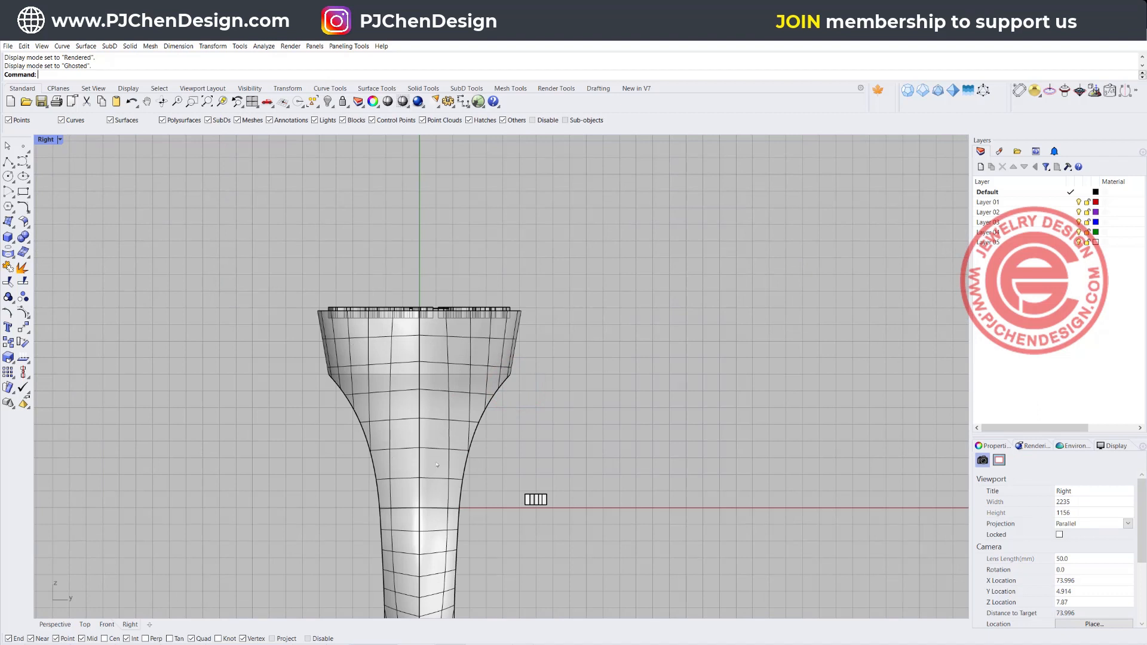
pyautogui.moveTo(375, 381)
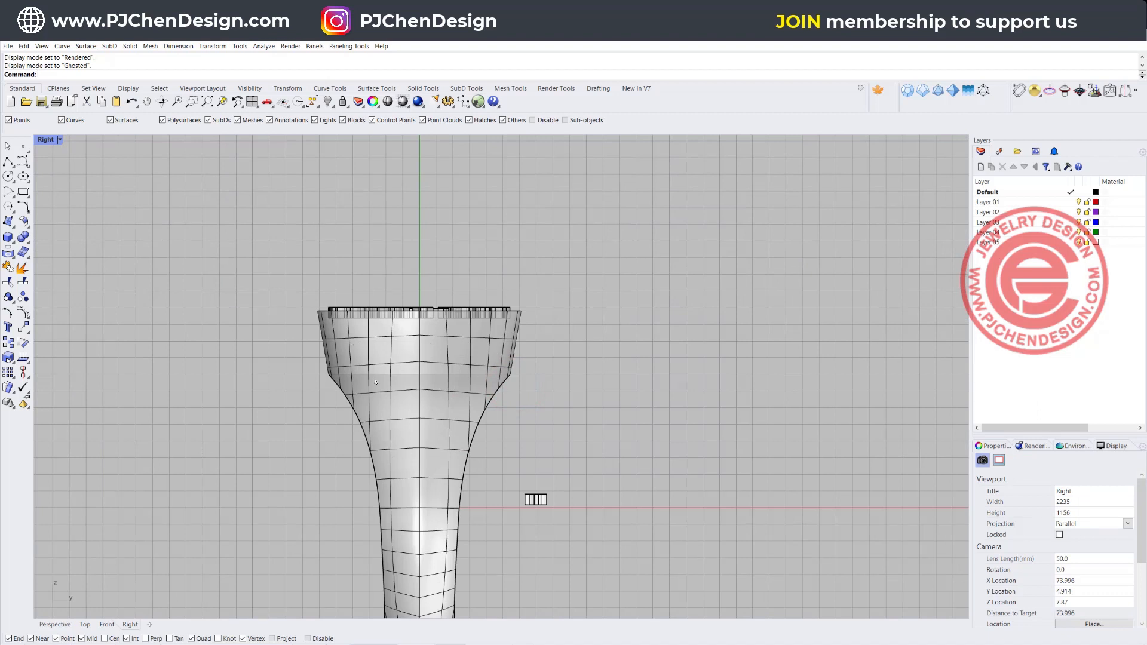
# Draw a rectangle in the Right view and taper its corners into a trapezoid over the shank.
pyautogui.click(18, 186)
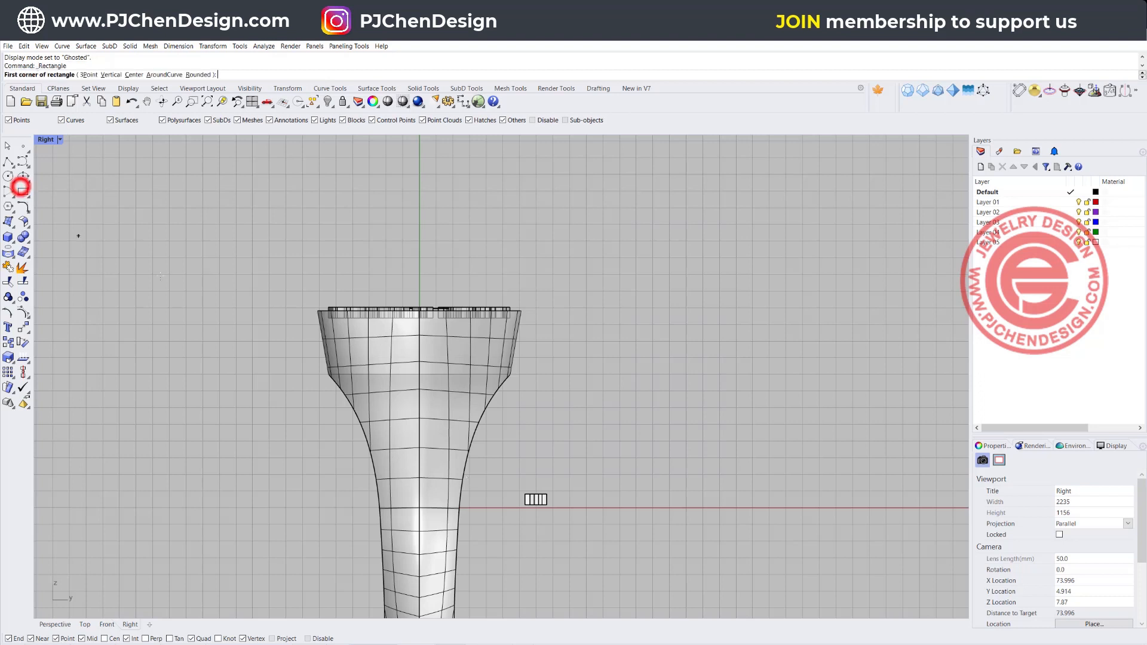
pyautogui.click(666, 454)
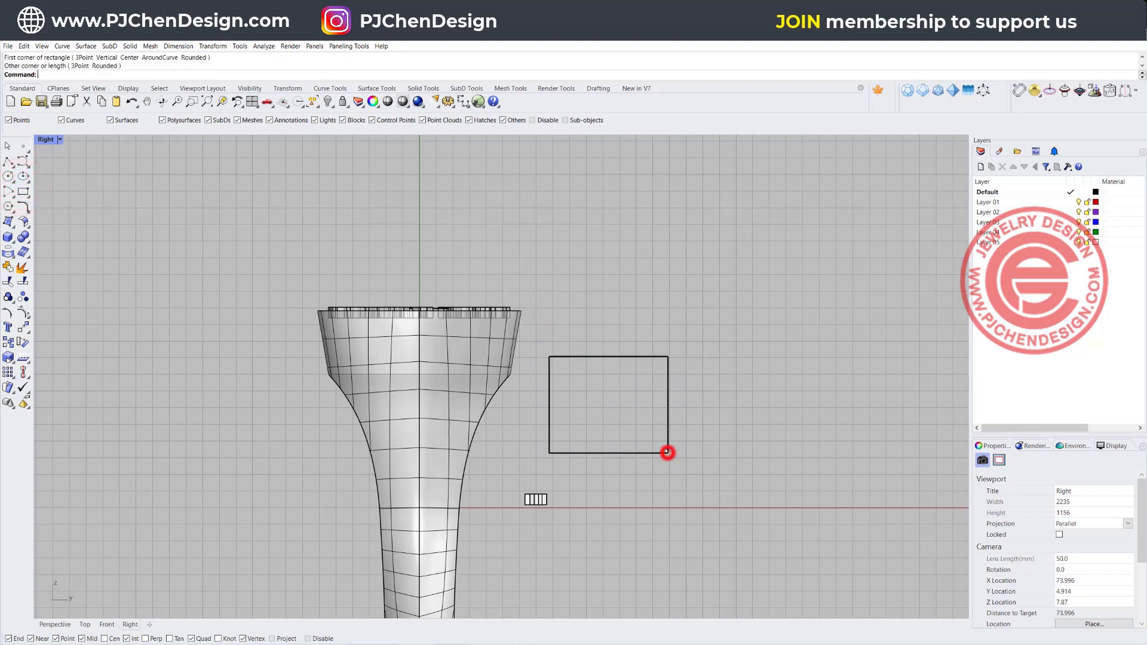
pyautogui.click(665, 451)
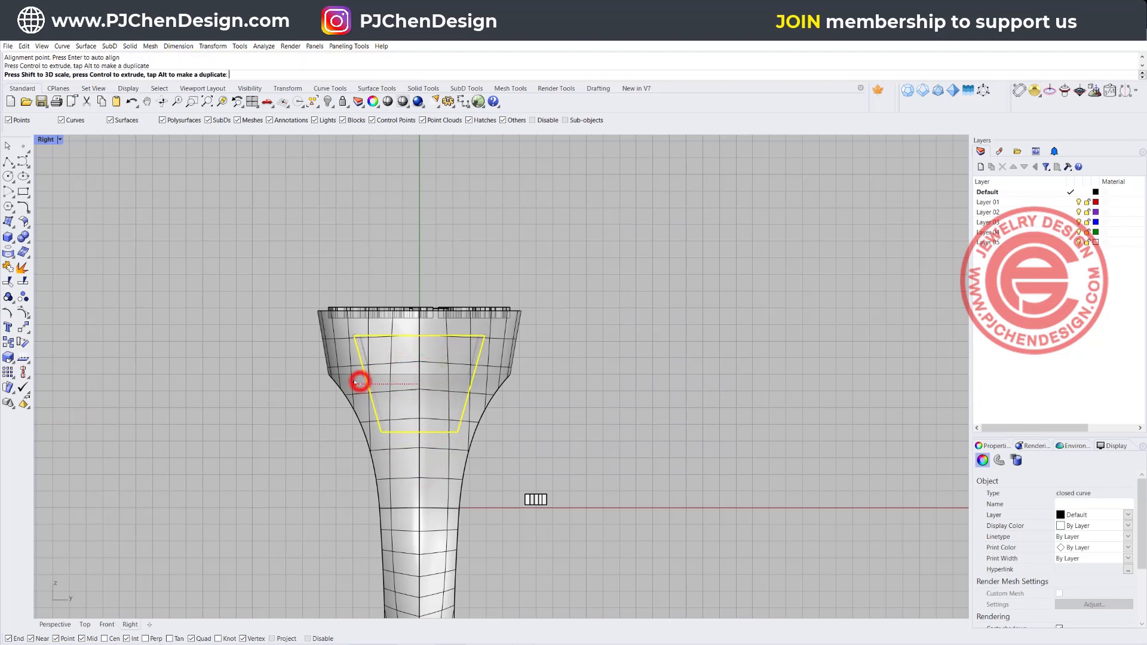
pyautogui.click(358, 383)
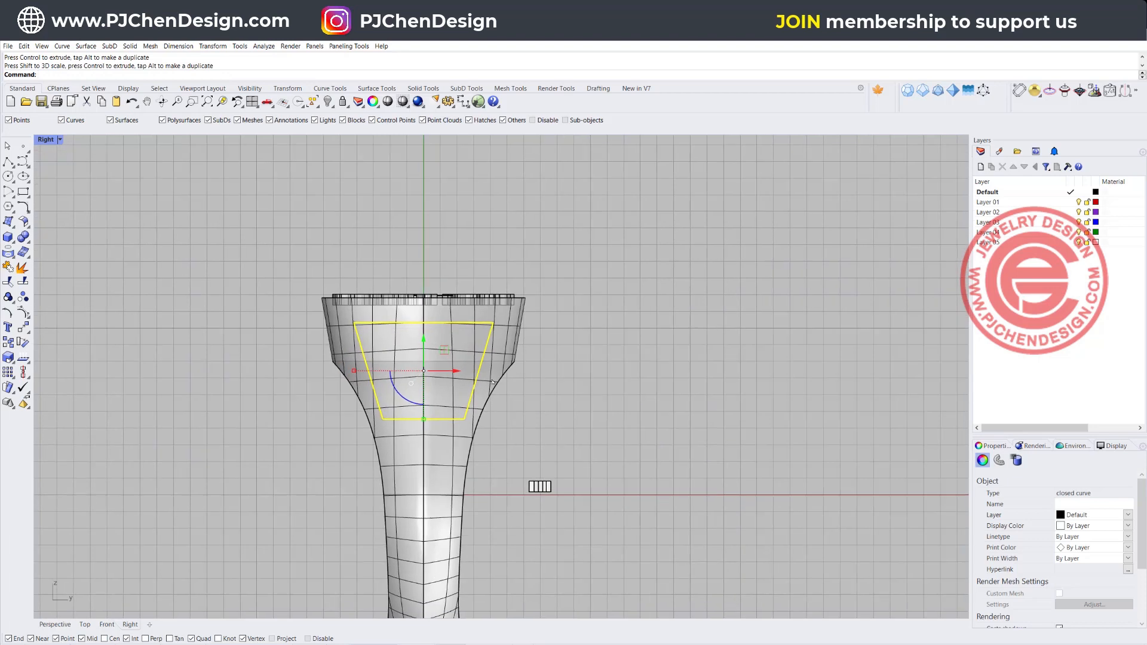
pyautogui.click(603, 379)
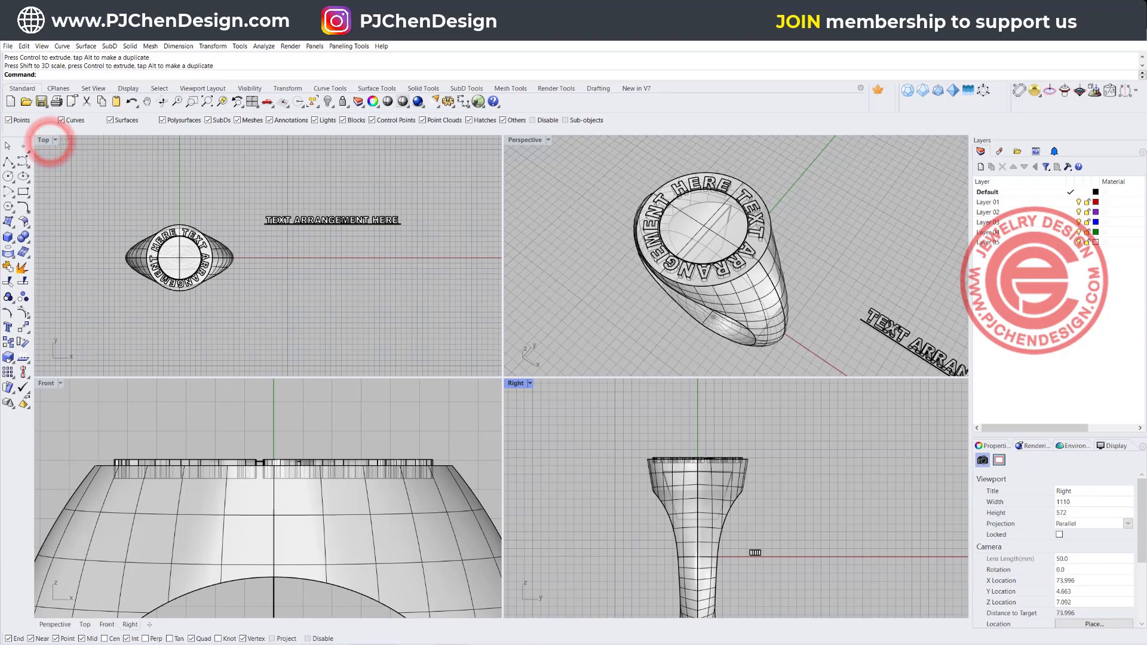
# Duplicate the ring, hide one copy, and trim the other to the patch inside the trapezoid.
pyautogui.doubleClick(524, 139)
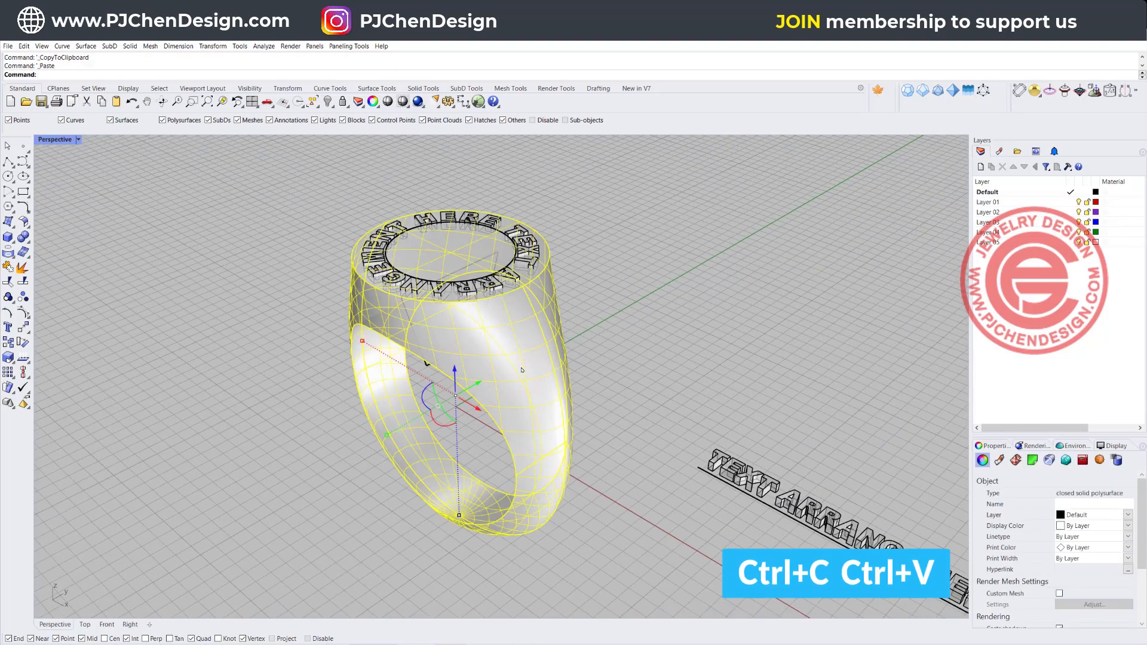
pyautogui.click(534, 366)
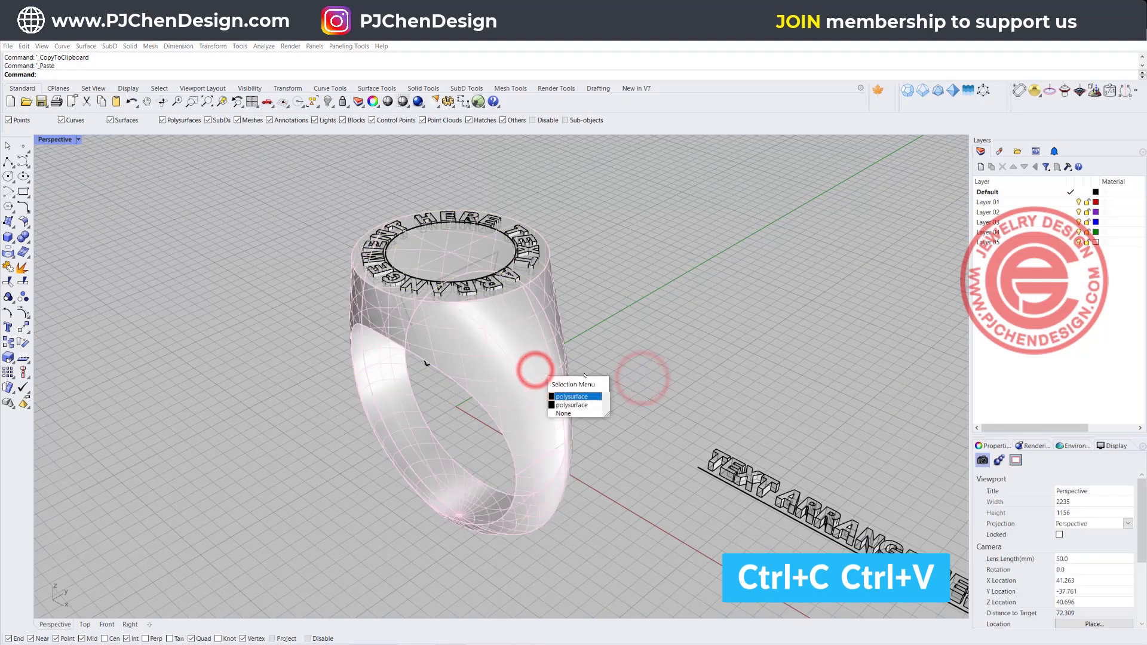
pyautogui.click(572, 396)
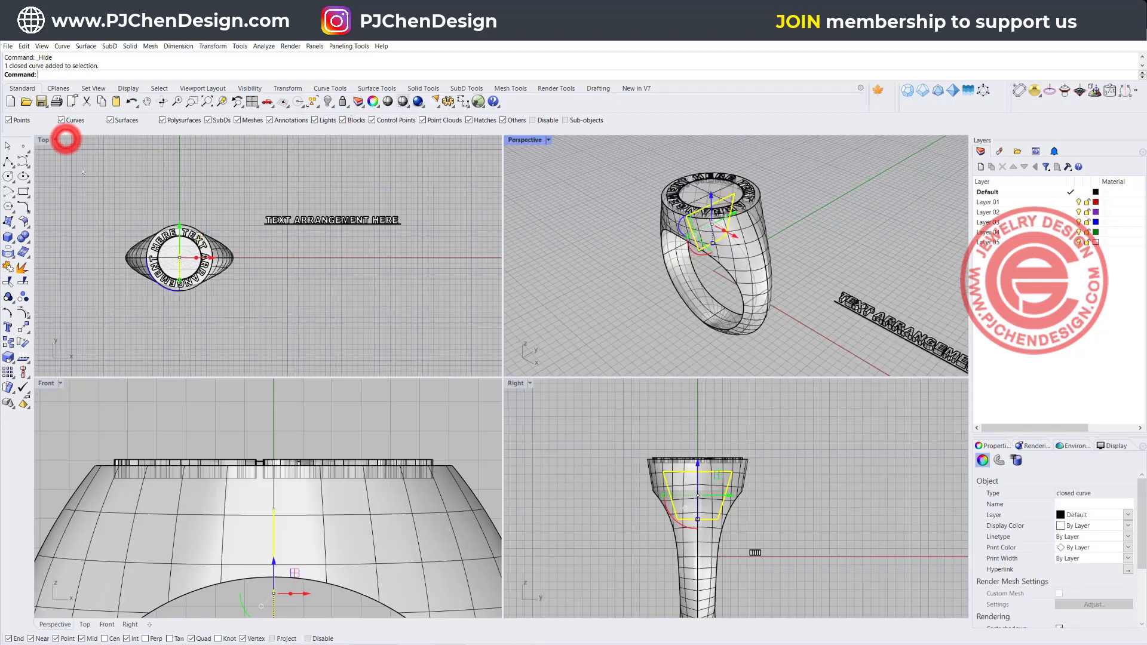
pyautogui.doubleClick(516, 382)
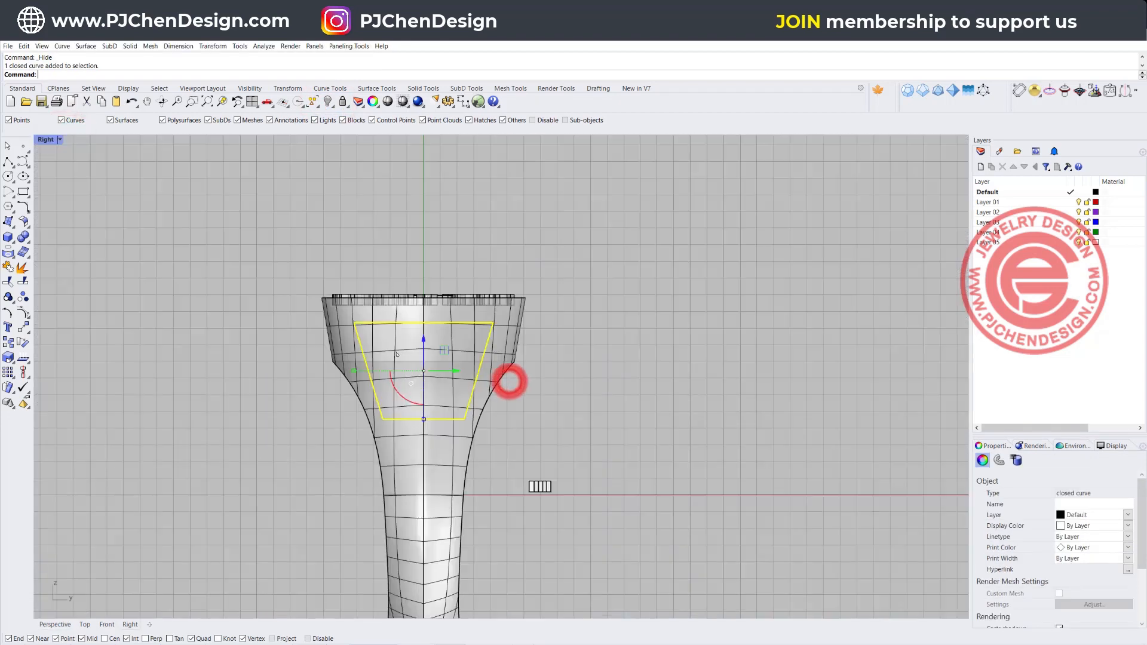
pyautogui.click(8, 281)
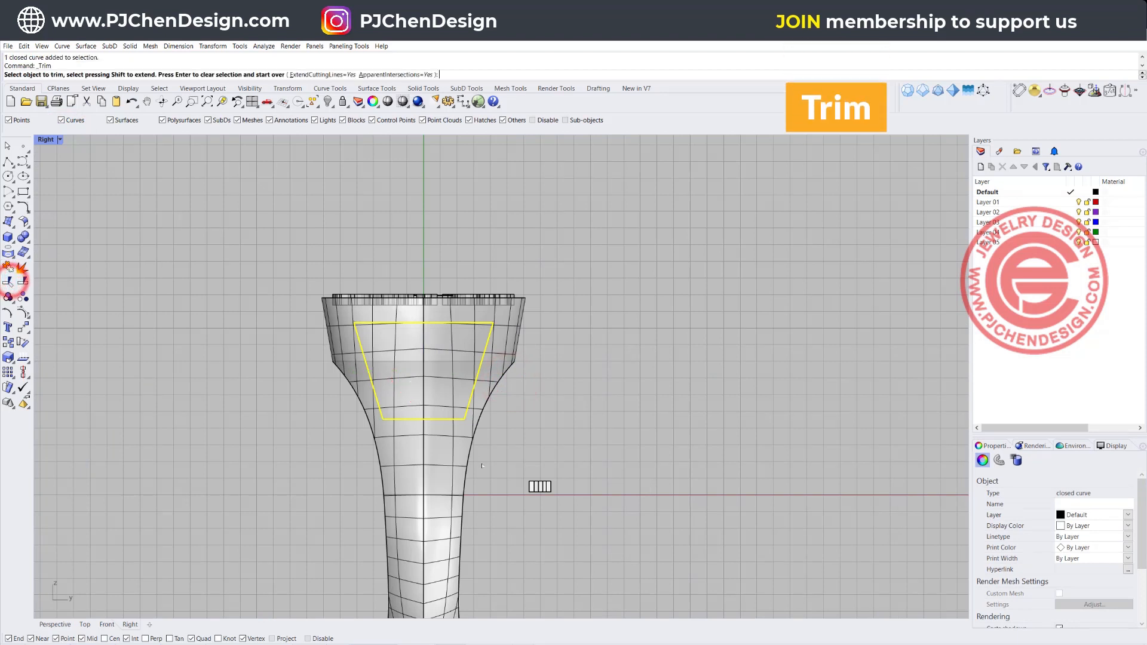
pyautogui.click(454, 446)
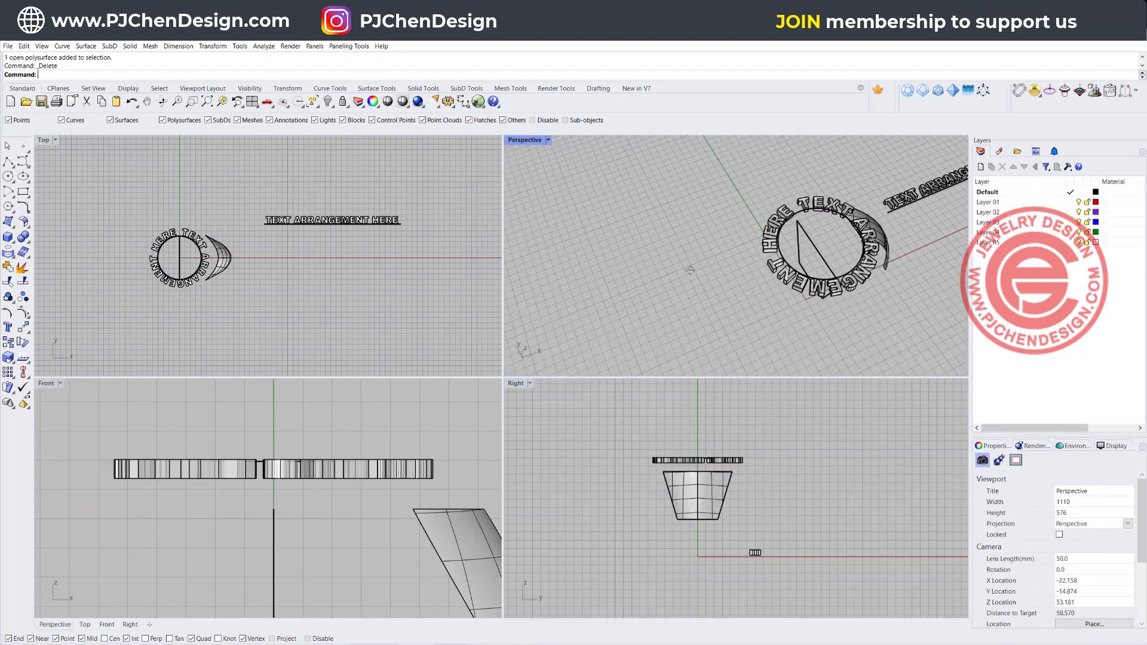
# Create the flat UV outline of the trimmed patch and start DupEdge.
pyautogui.doubleClick(523, 139)
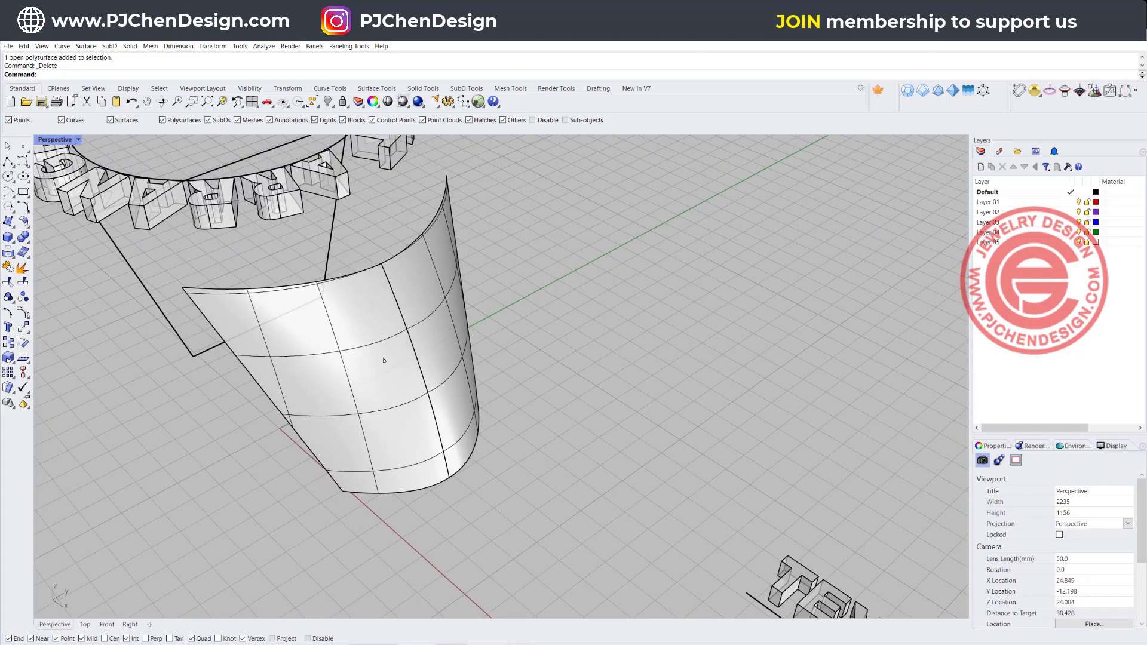
pyautogui.moveTo(454, 303)
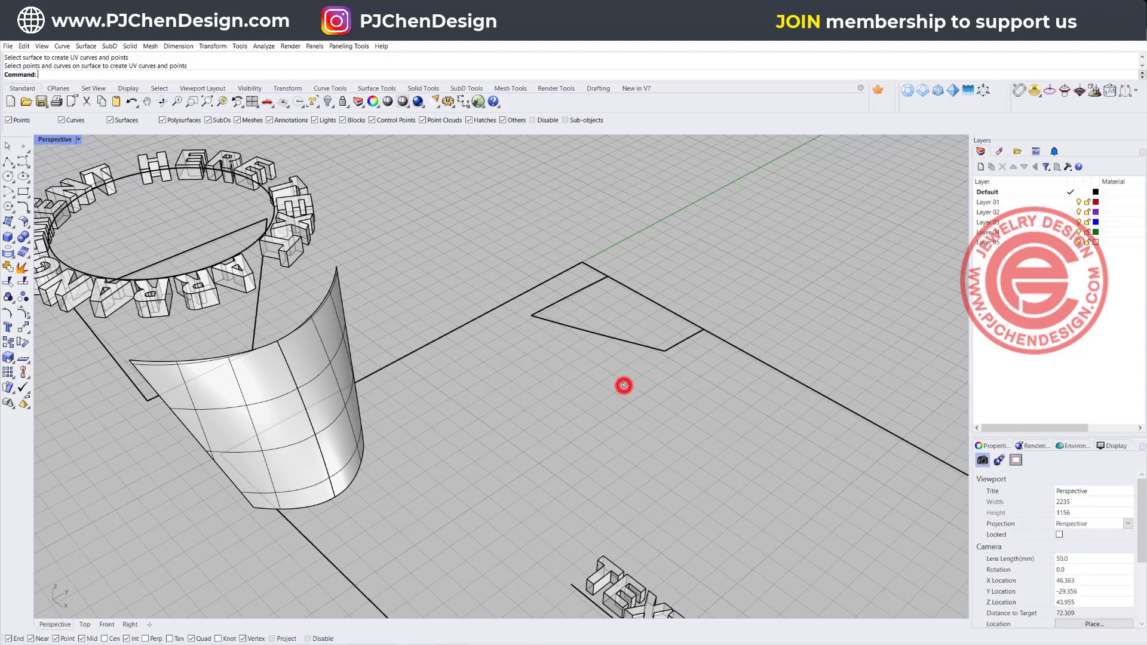
pyautogui.press('Delete')
pyautogui.write('DupEdge')
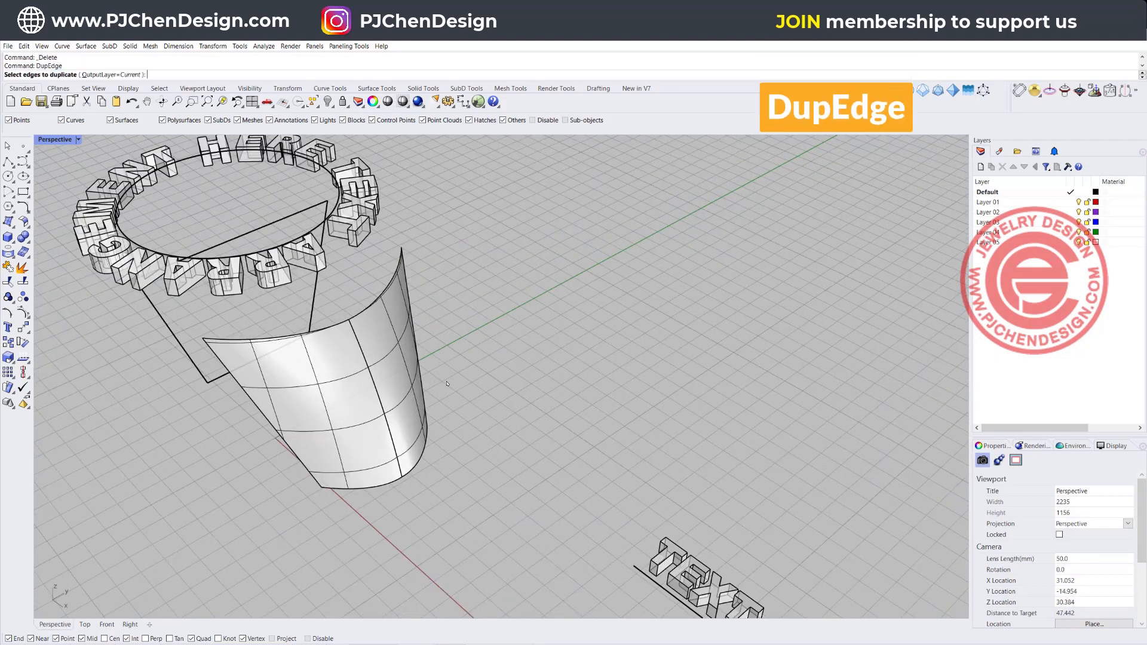
# Duplicate the patch's edges, join the curved top edge and rebuild it with 8 points, degree 3.
pyautogui.click(365, 307)
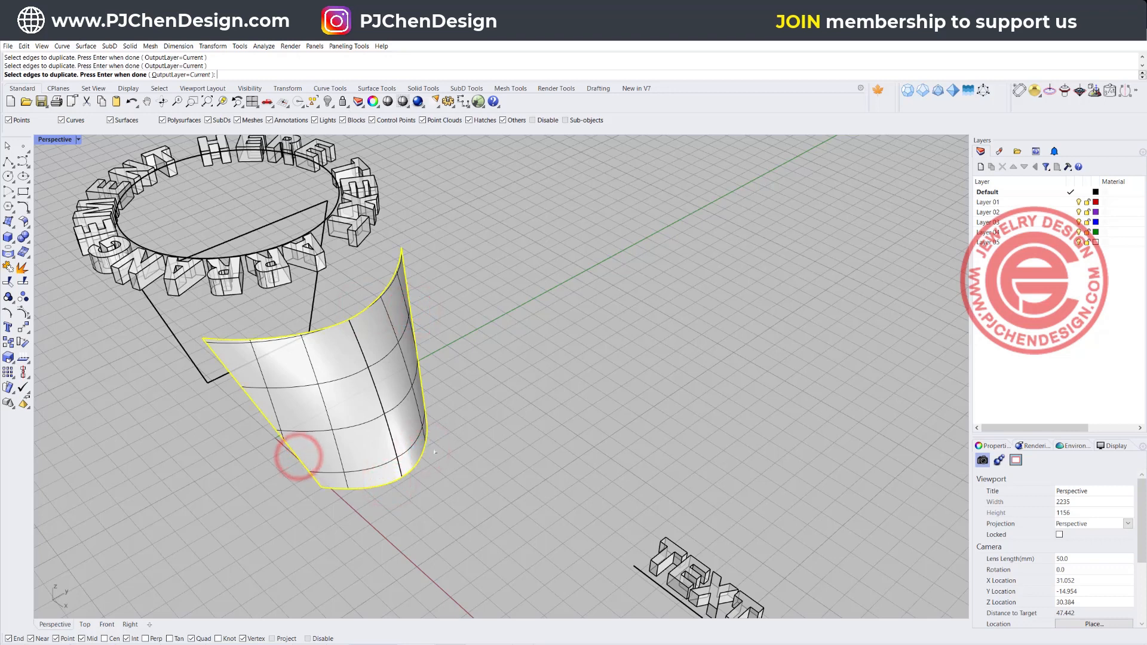
pyautogui.press('Delete')
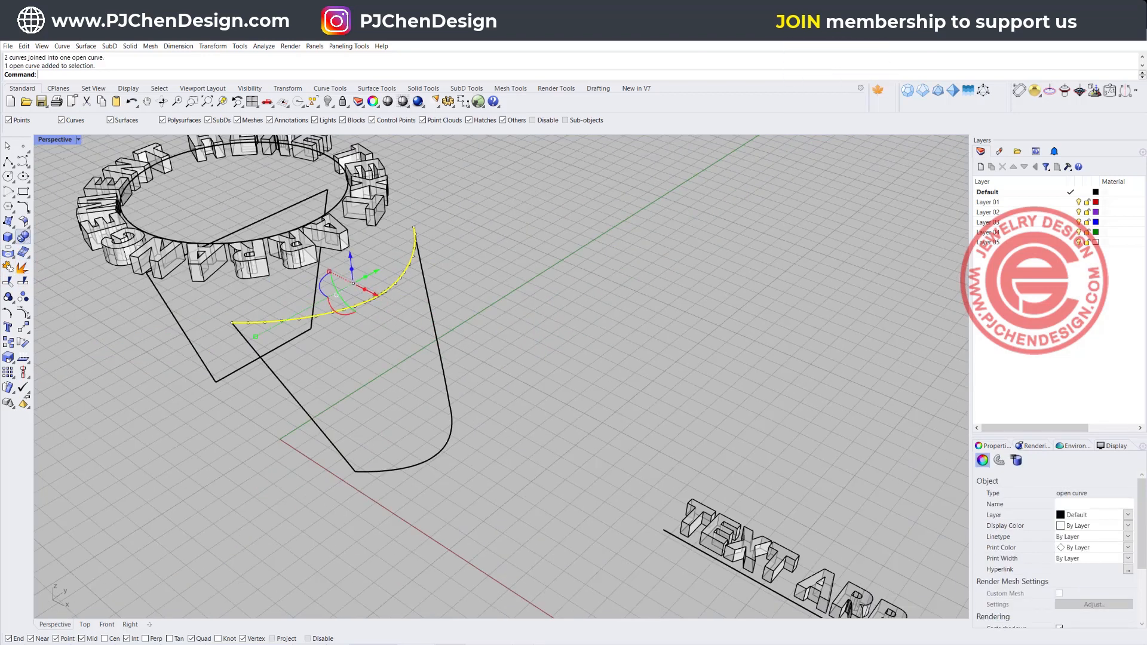
pyautogui.click(10, 266)
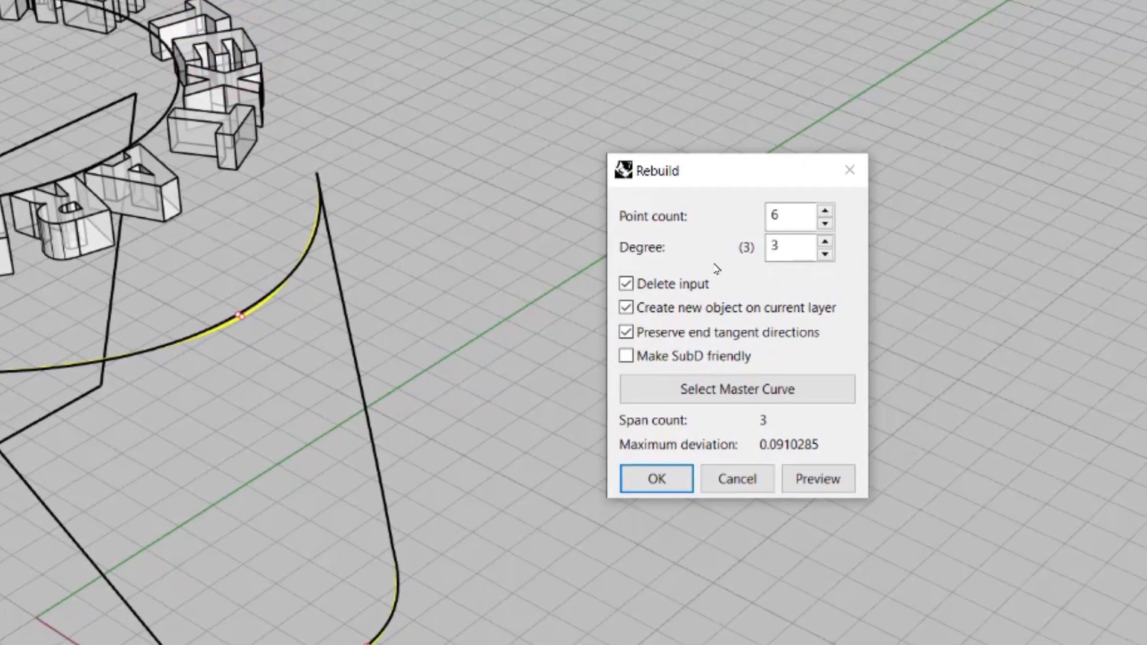
pyautogui.scroll(3)
pyautogui.write('8')
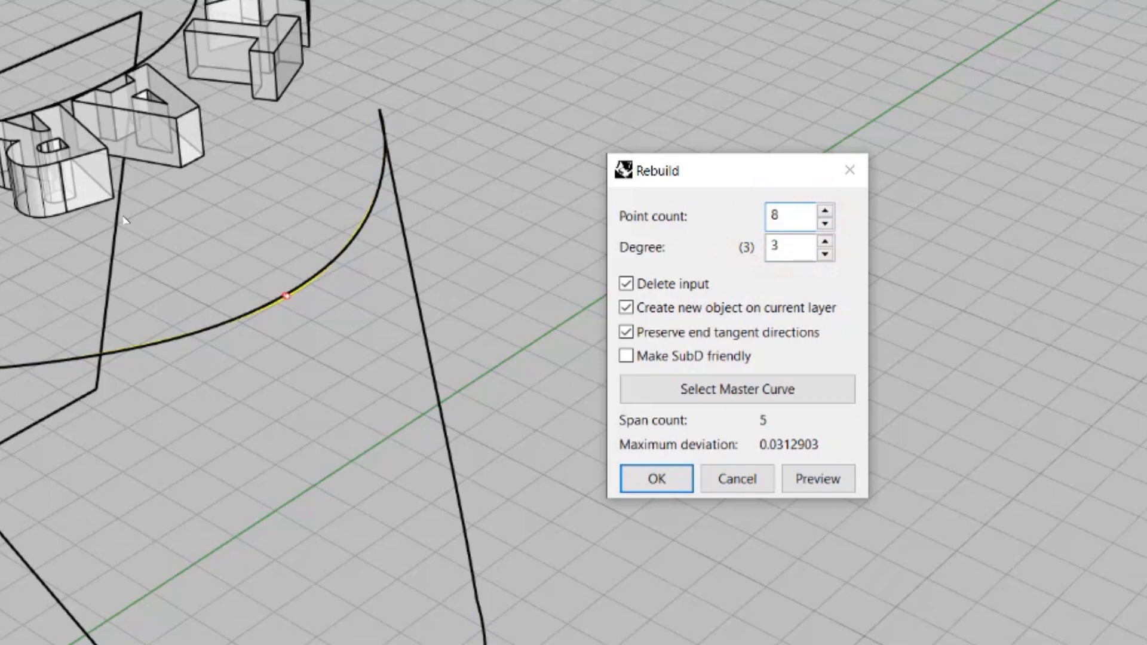
pyautogui.click(625, 440)
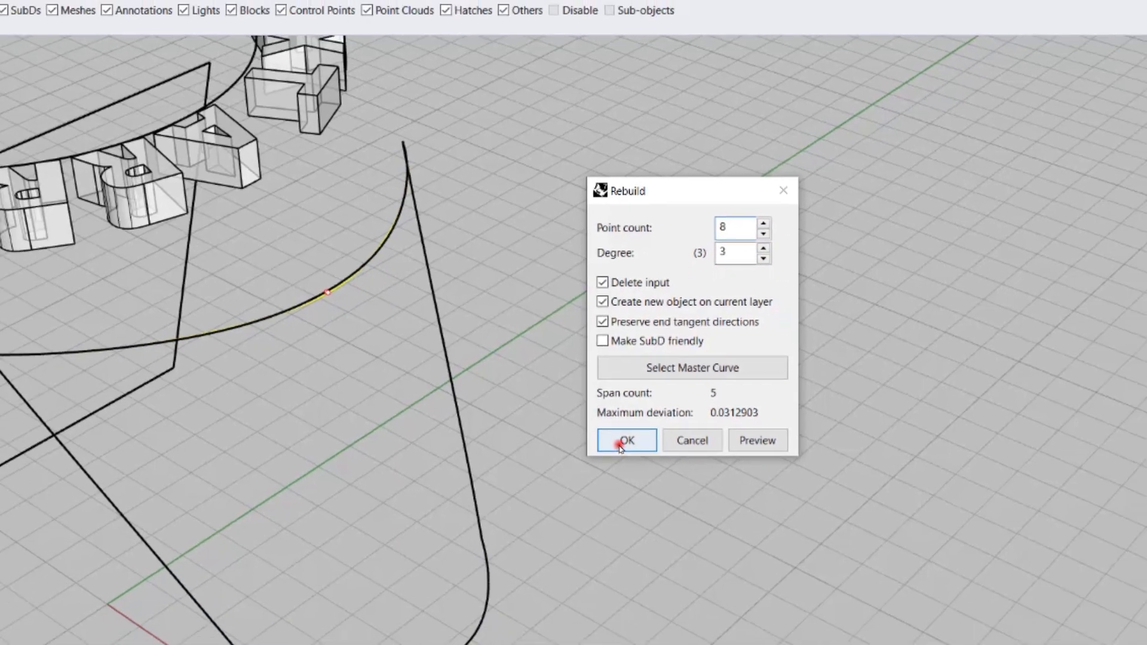
pyautogui.click(625, 440)
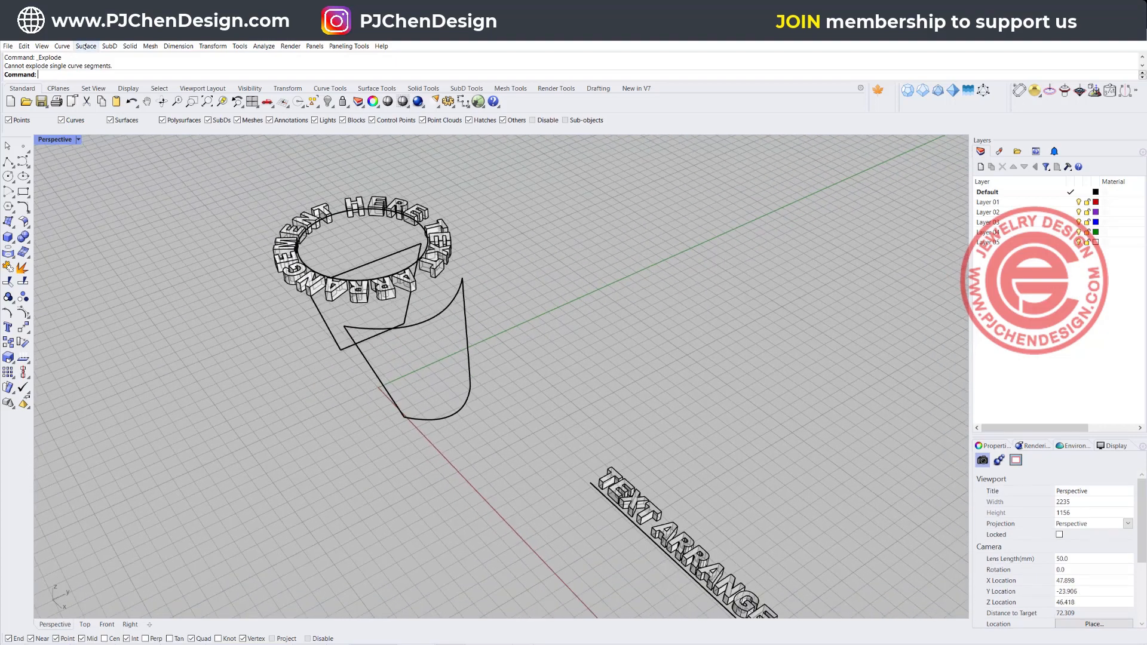
# Sweep a new side surface along the two rail curves via Surface > Sweep 2 Rails.
pyautogui.click(86, 46)
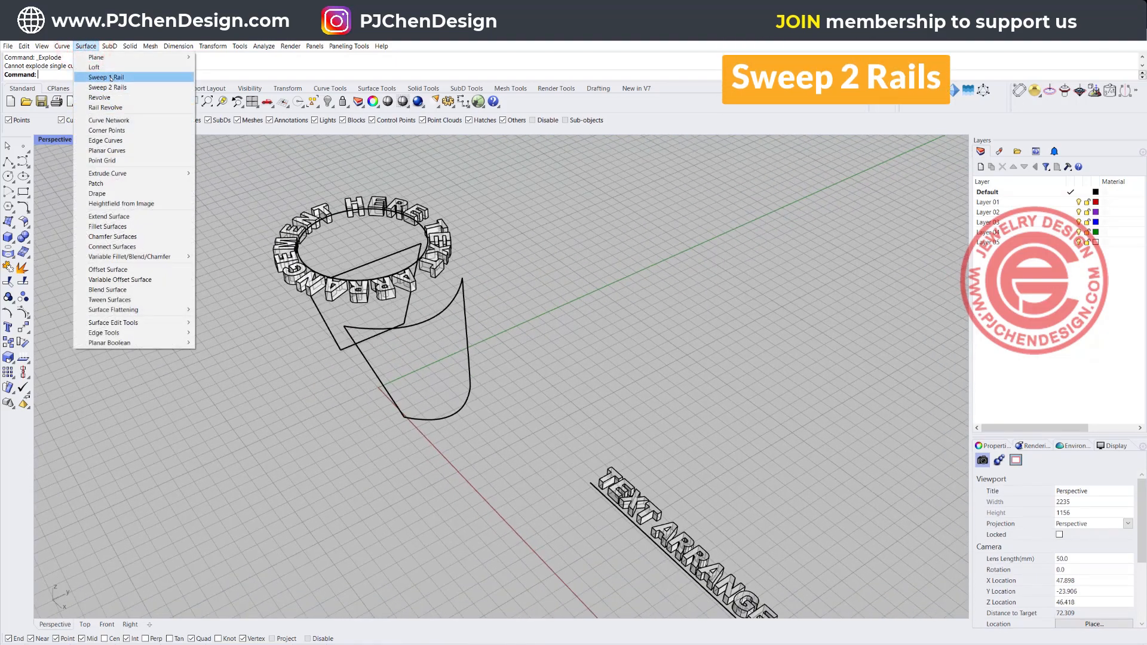
pyautogui.click(108, 87)
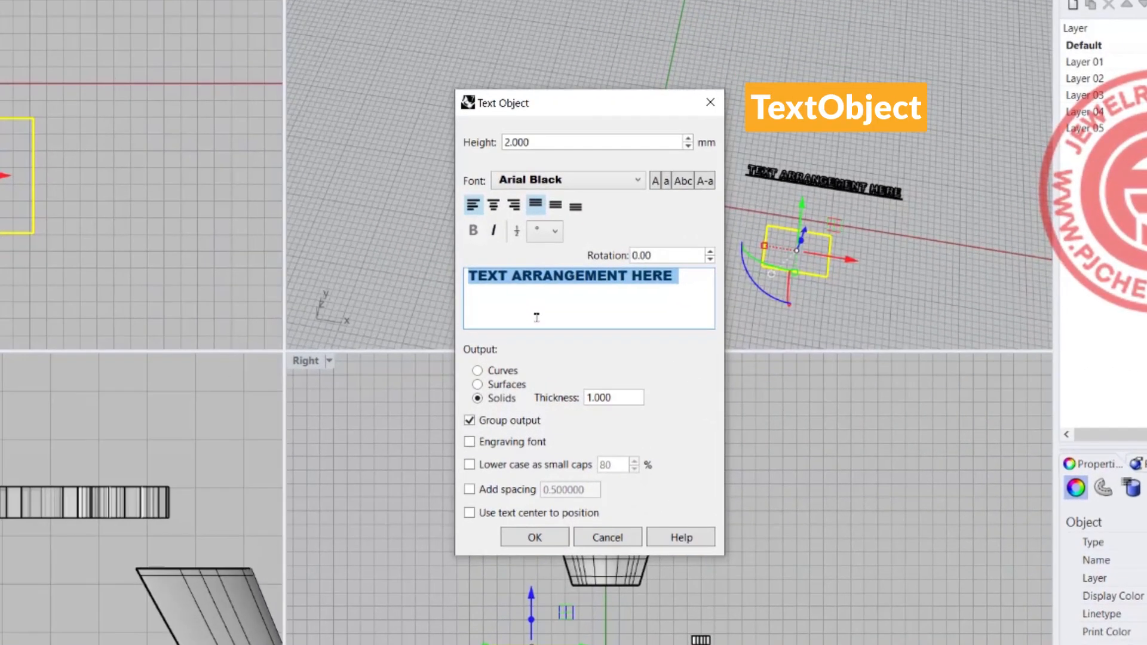
# Create solid 'CHEN' text in Arial Black, 8 mm tall, 1 mm thick.
pyautogui.write('CHEN')
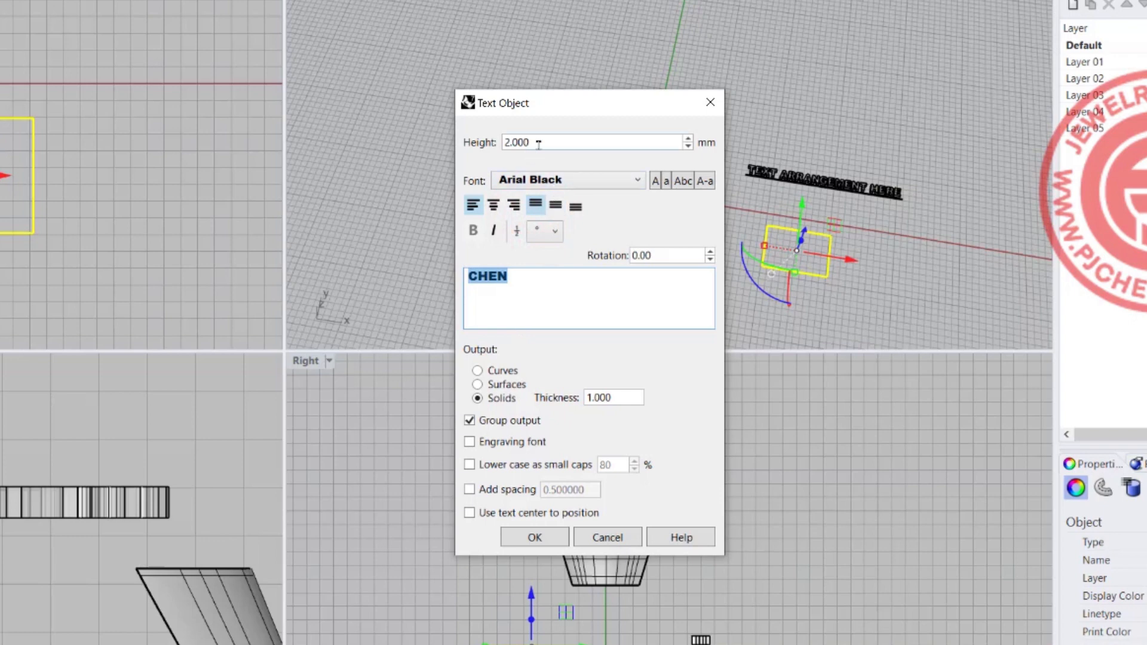
pyautogui.write('8')
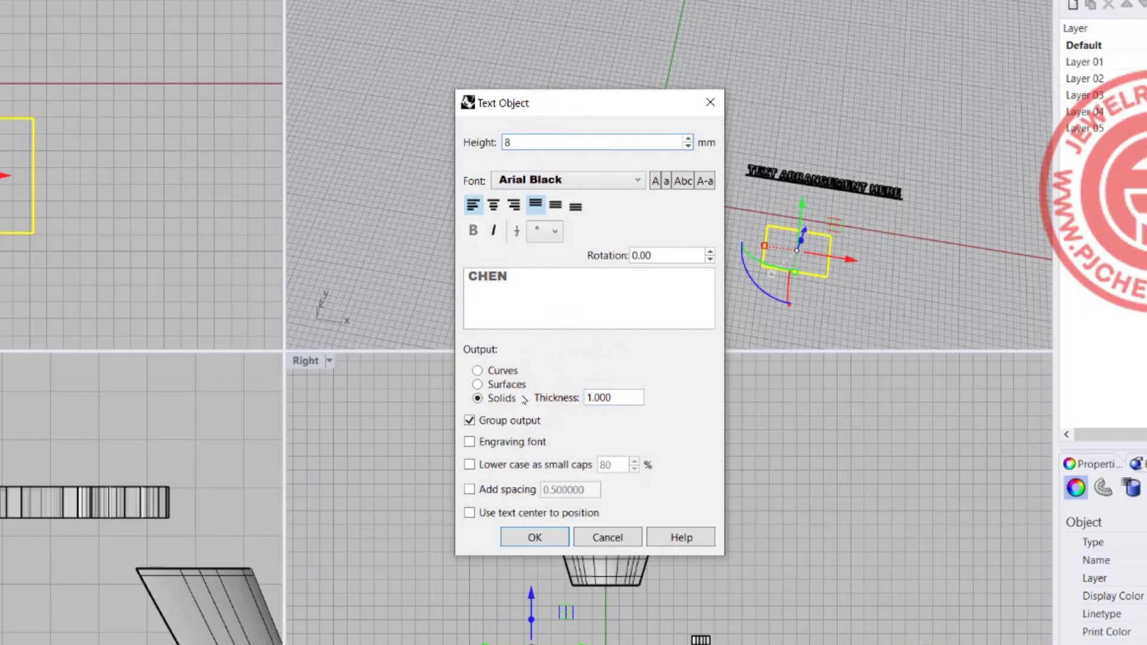
pyautogui.click(533, 536)
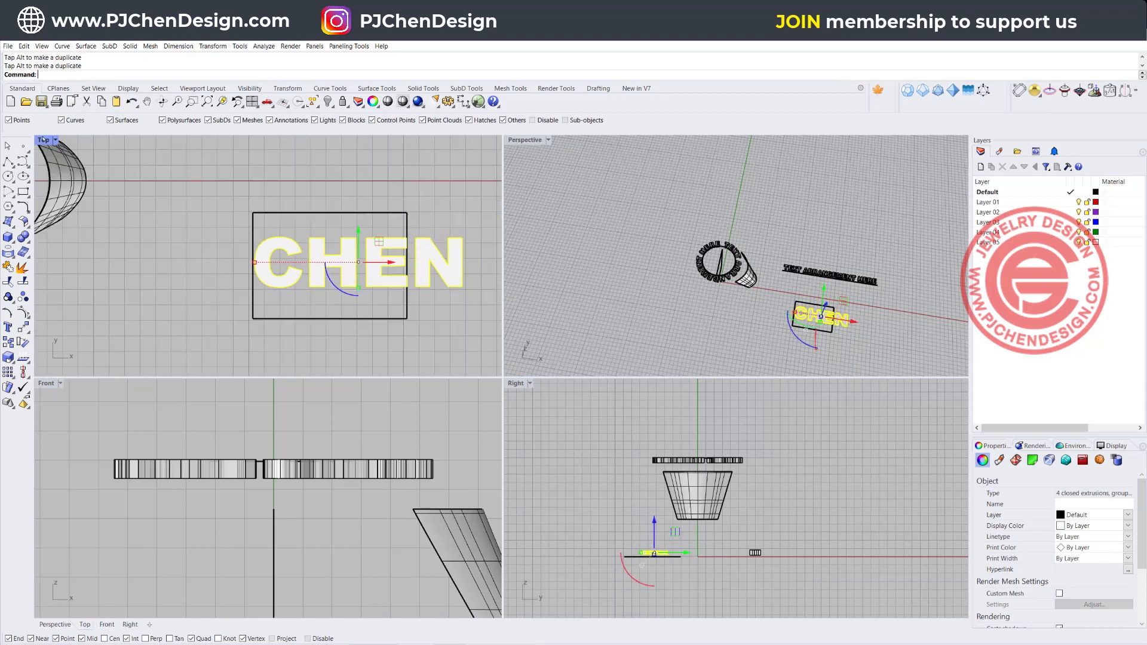
# Make a planar base surface from the rectangle outline beneath the CHEN letters.
pyautogui.doubleClick(45, 140)
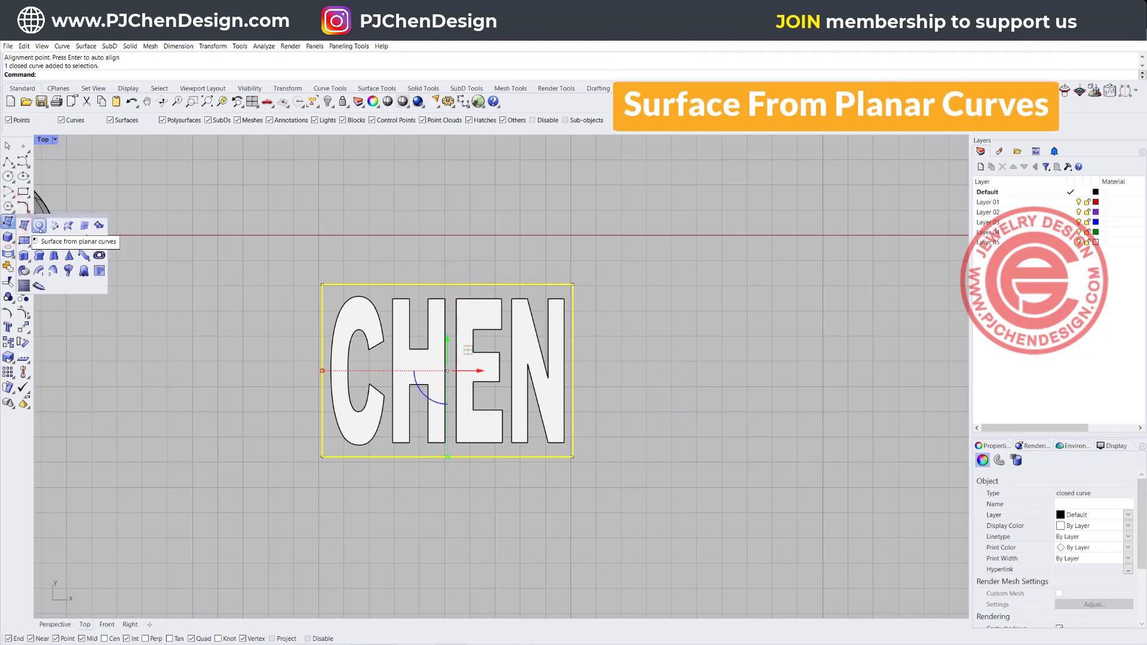
pyautogui.click(8, 226)
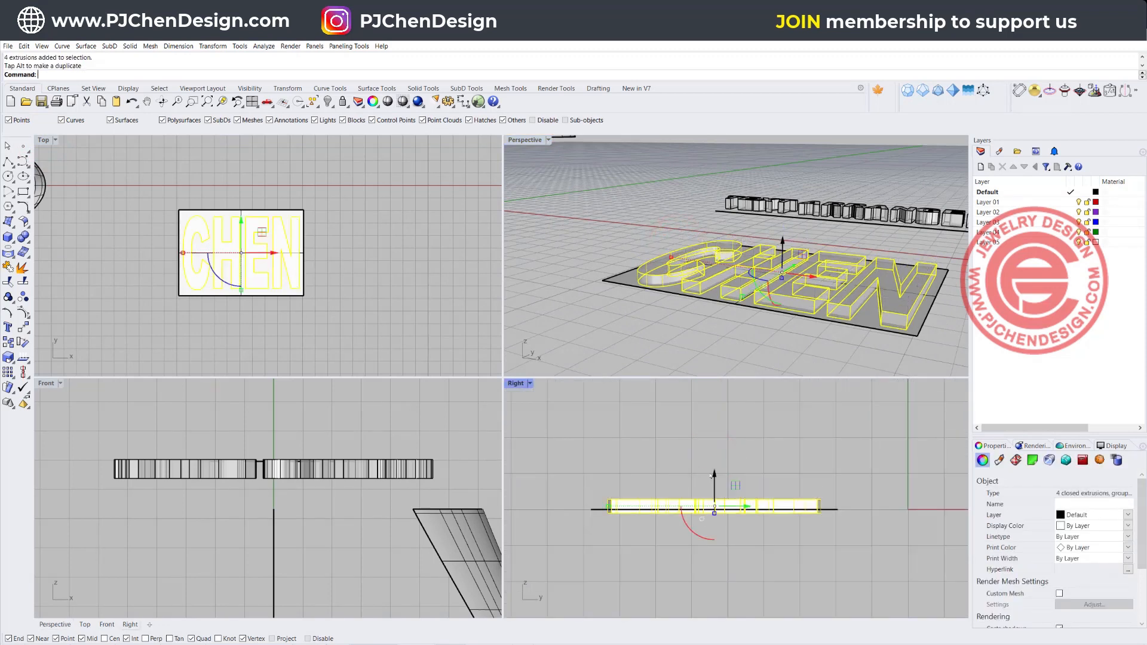
pyautogui.click(523, 140)
pyautogui.write('Flow')
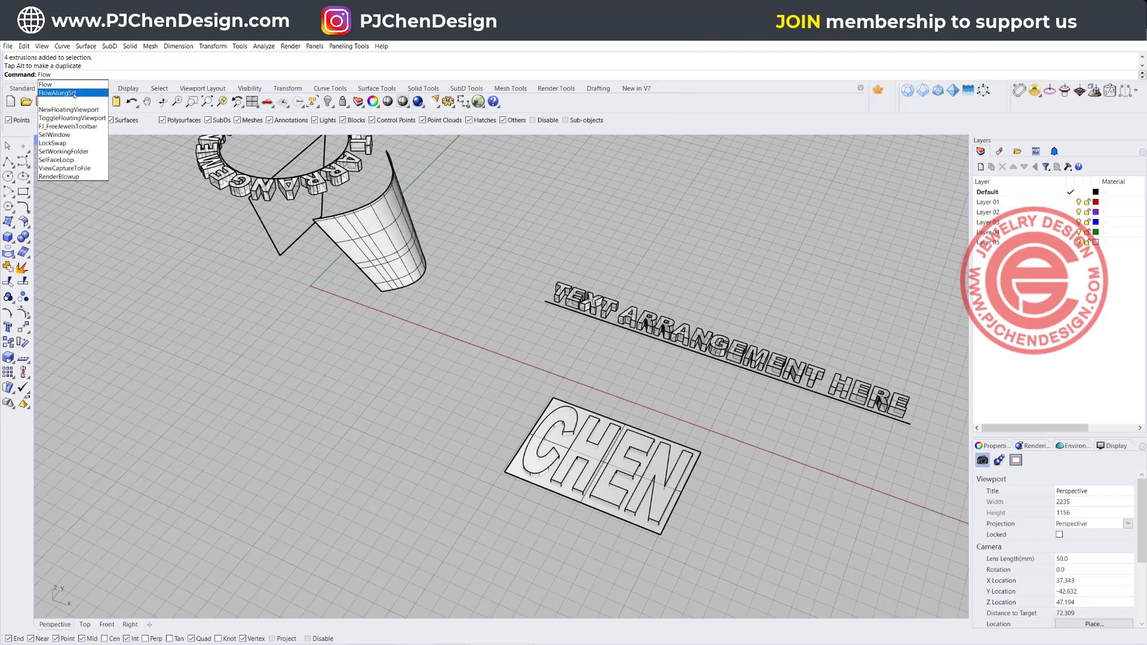
# Flow the CHEN solids from the flat base surface onto the ring's curved side surface.
pyautogui.click(61, 92)
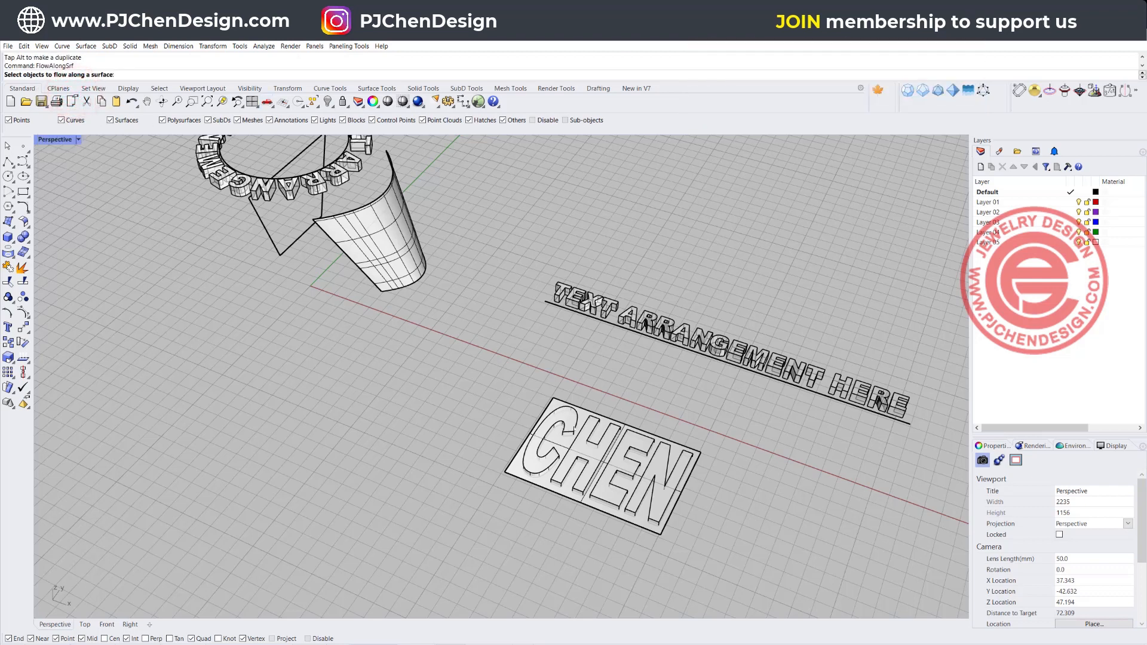
pyautogui.click(593, 475)
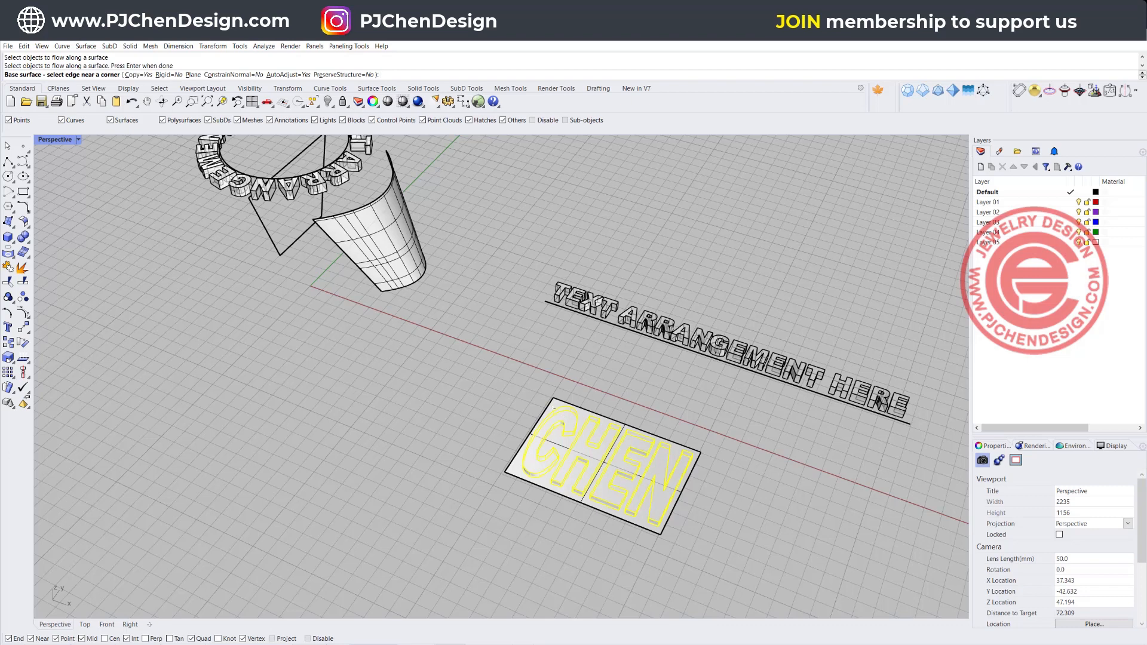
pyautogui.click(555, 405)
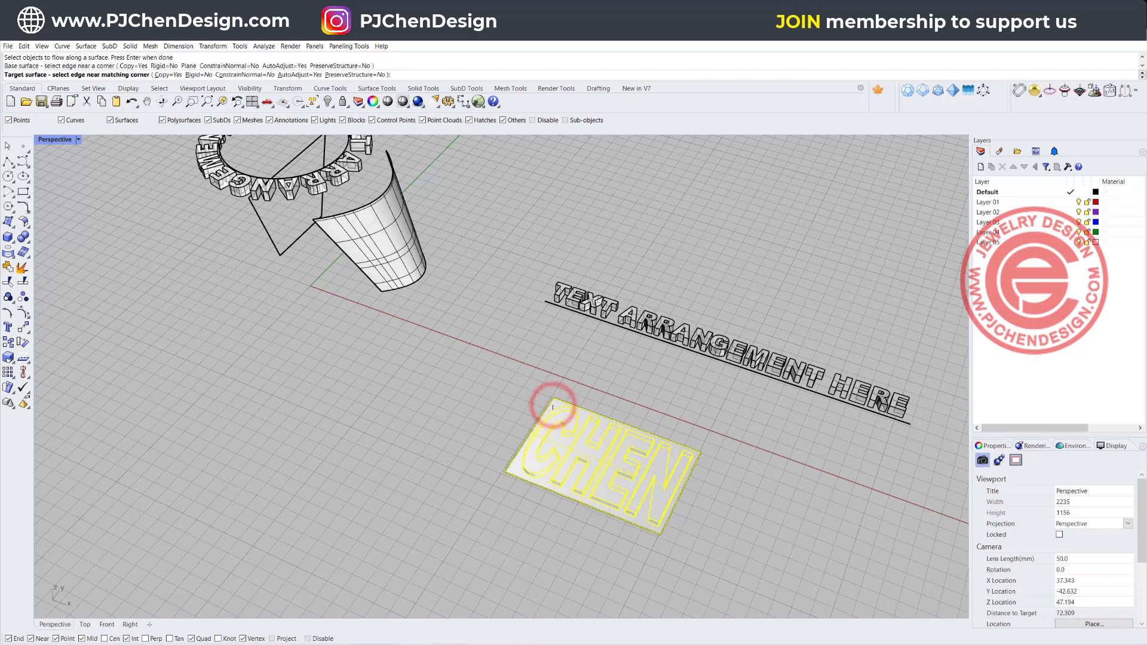
pyautogui.click(327, 227)
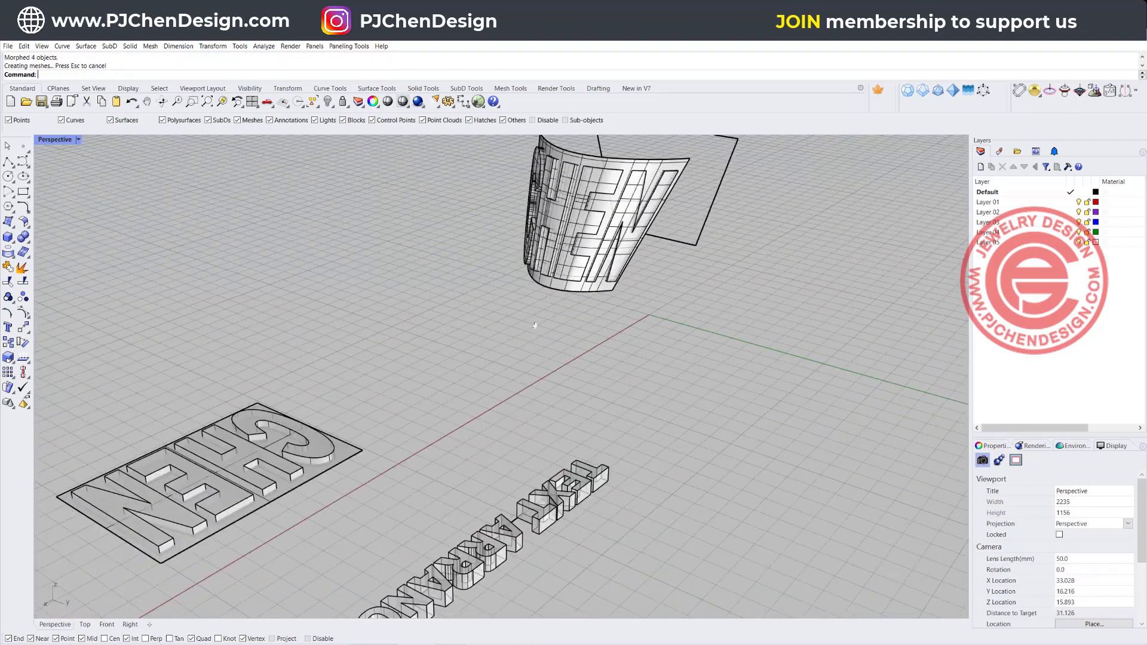
pyautogui.moveTo(534, 325); pyautogui.dragTo(637, 366)
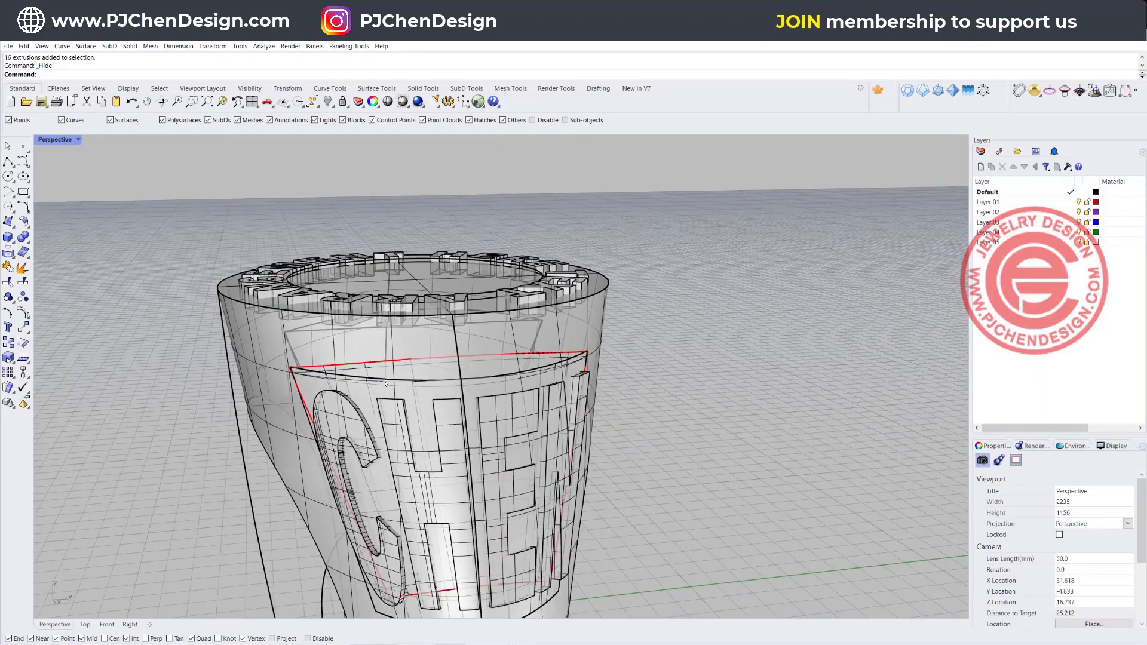
# Select the side outline curve and switch the Perspective view to Rendered gold display.
pyautogui.click(409, 383)
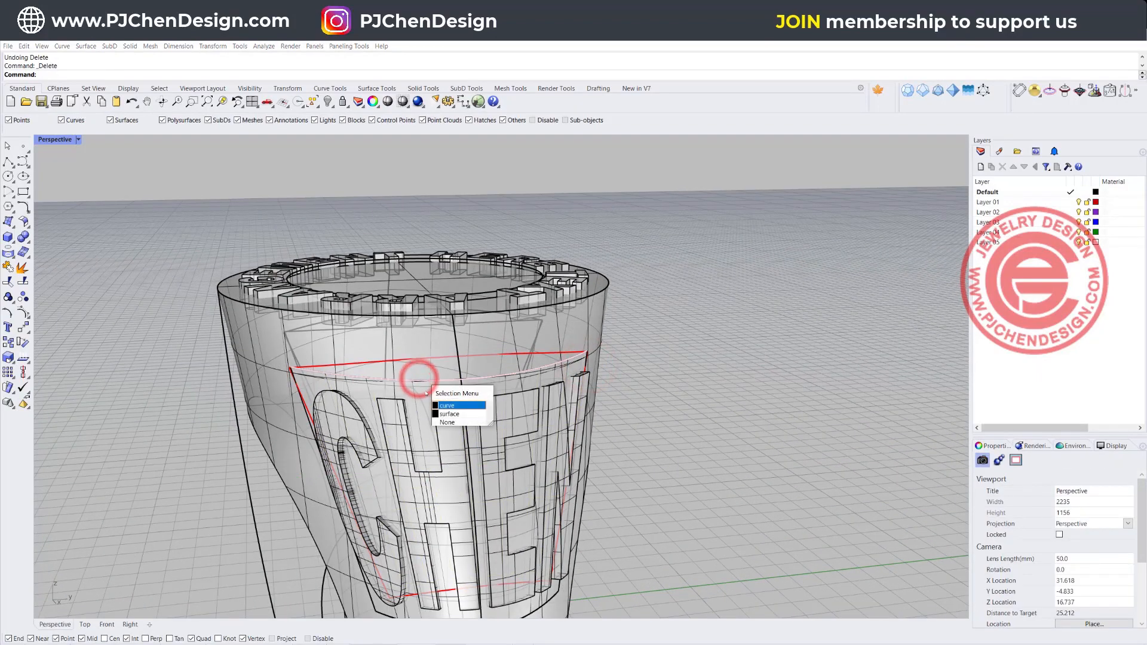
pyautogui.click(449, 414)
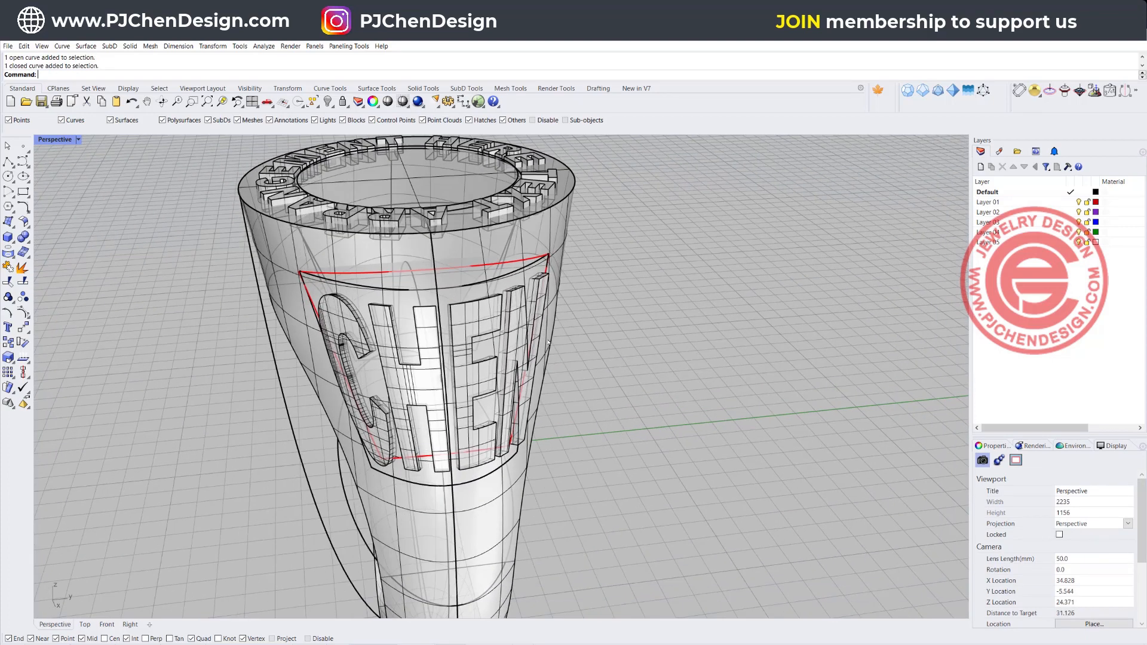
pyautogui.click(56, 138)
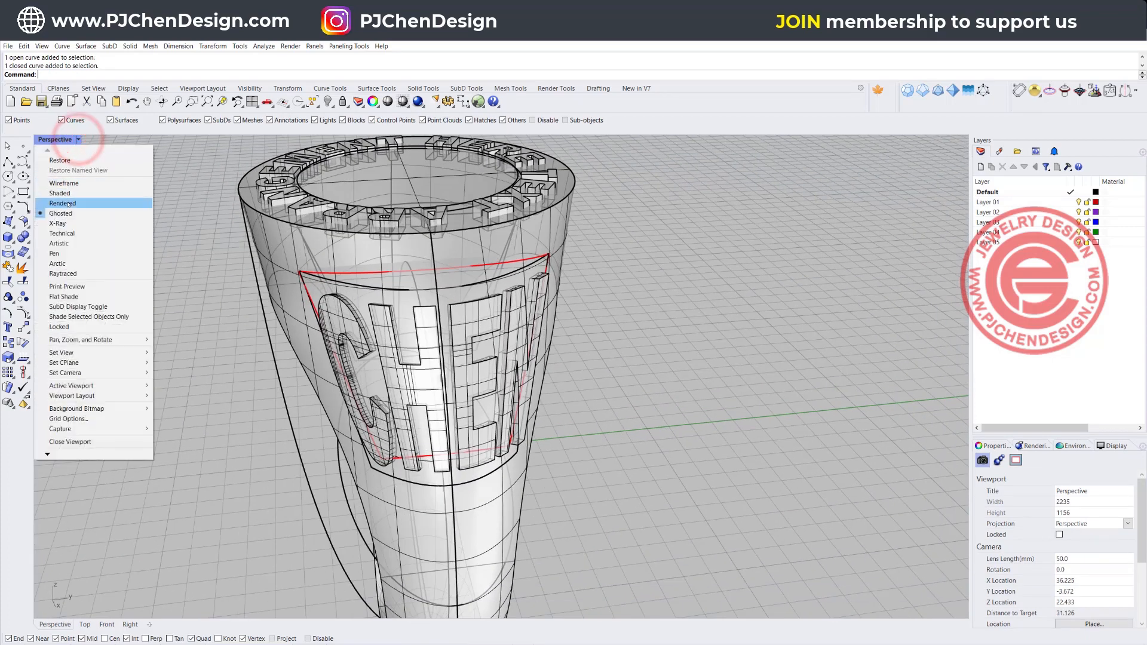
pyautogui.click(63, 203)
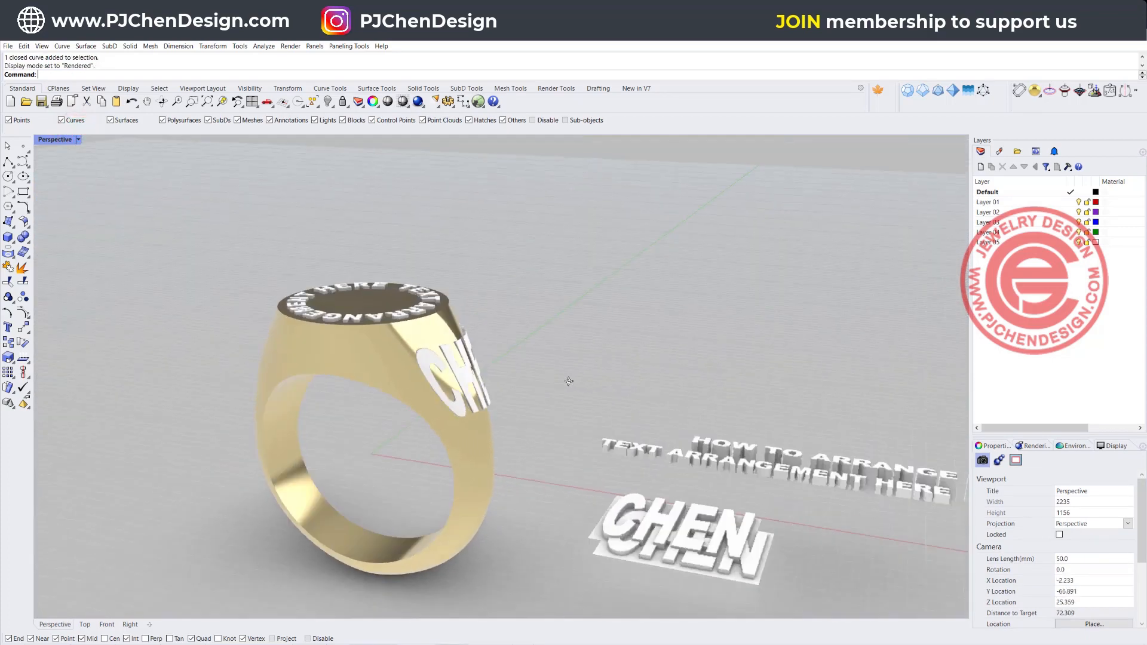